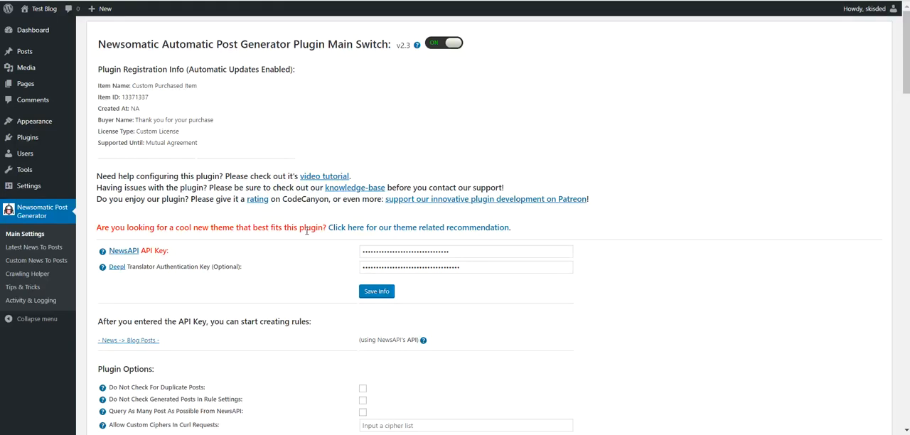
mouse_move(257, 237)
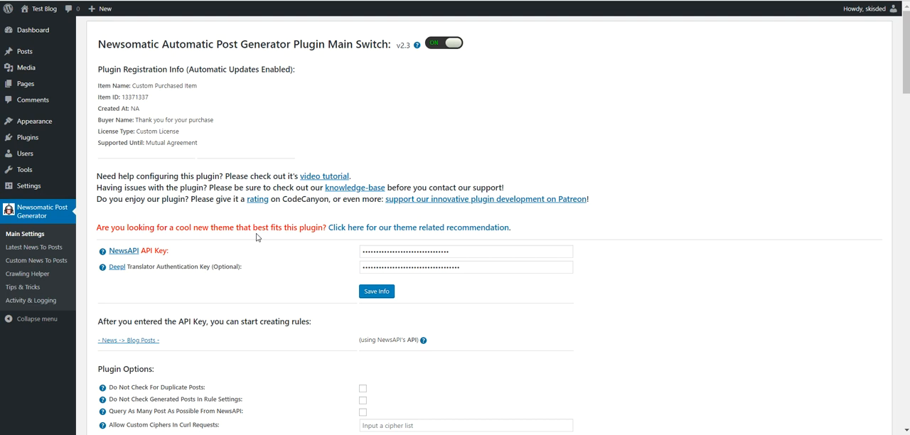
mouse_move(211, 290)
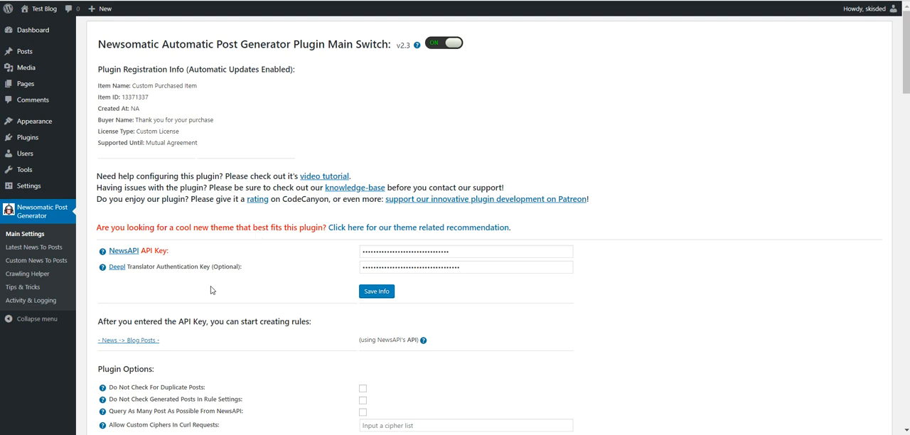
mouse_move(215, 281)
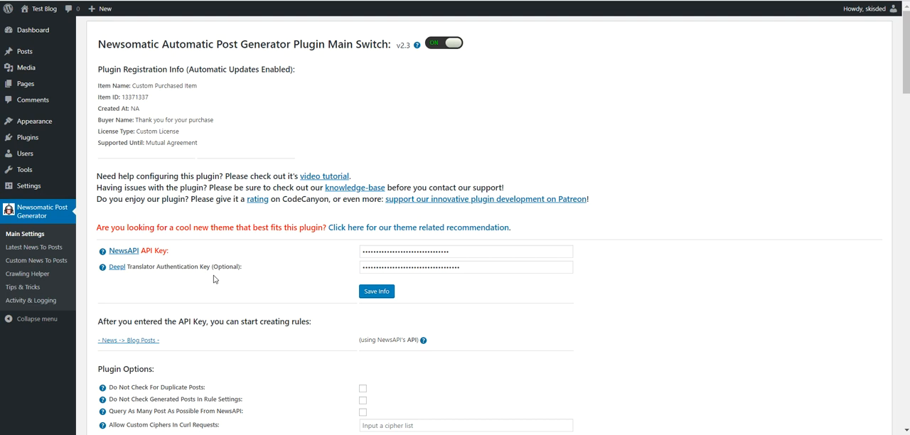
Scroll the Main Settings page down to the MorgueFile, Pexels, Flickr and Pixabay image fields
scroll("down", 3)
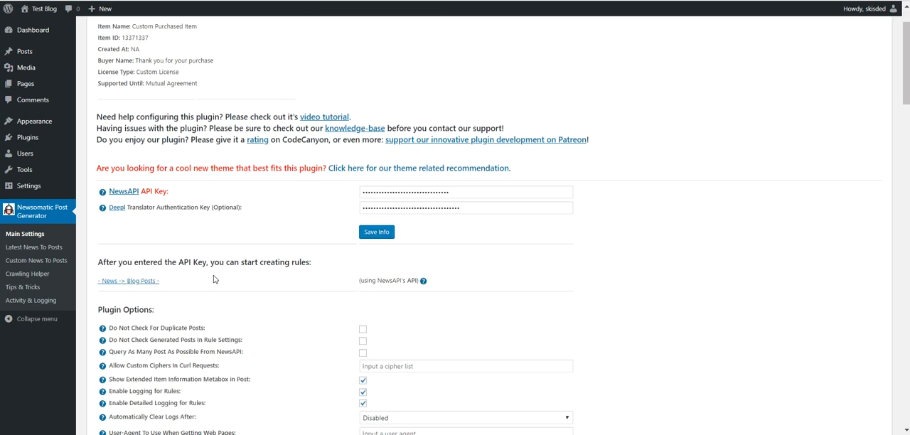
scroll("down", 3)
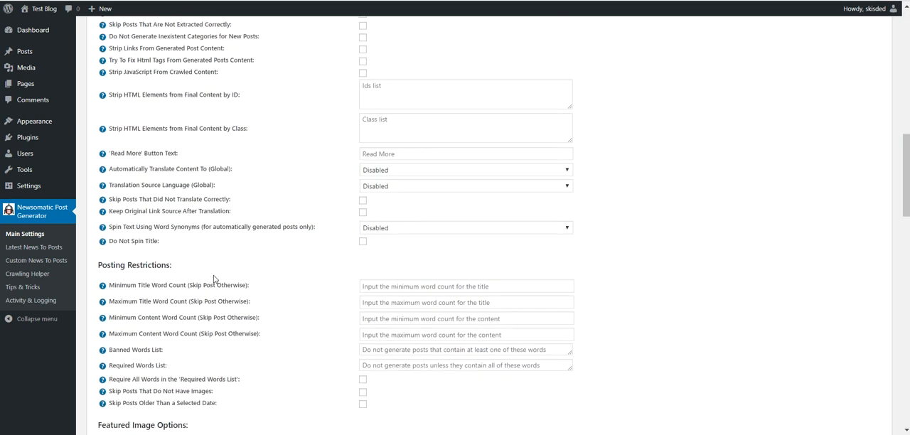
scroll("down", 3)
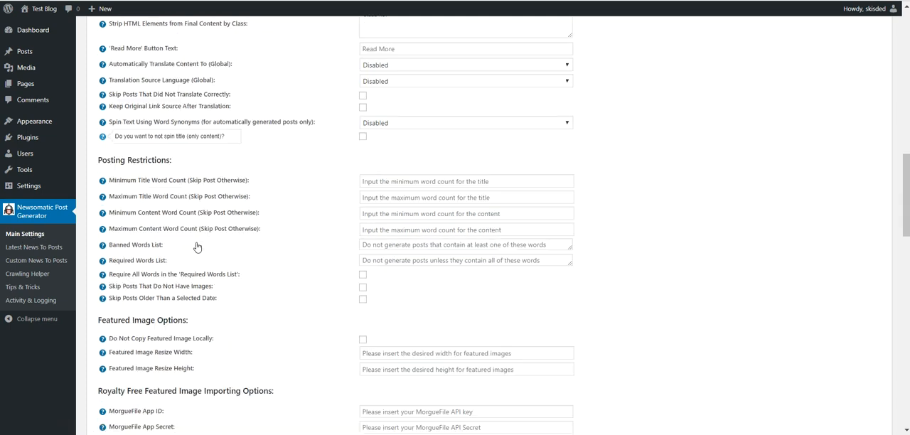
scroll("down", 3)
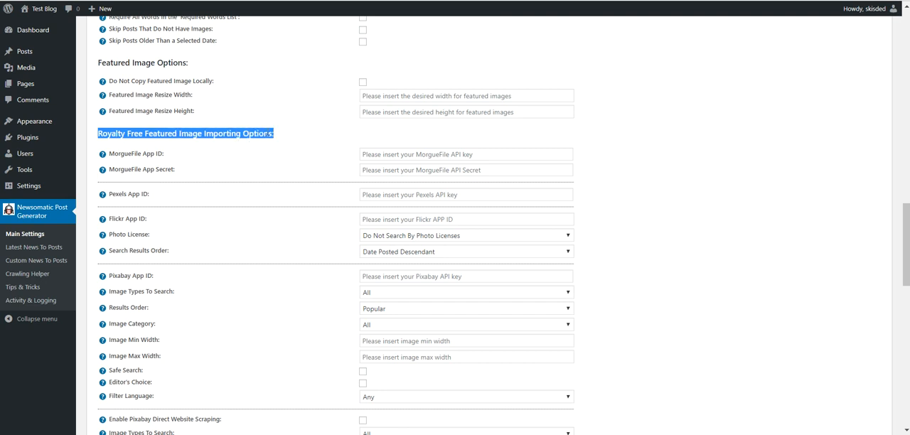
mouse_move(248, 173)
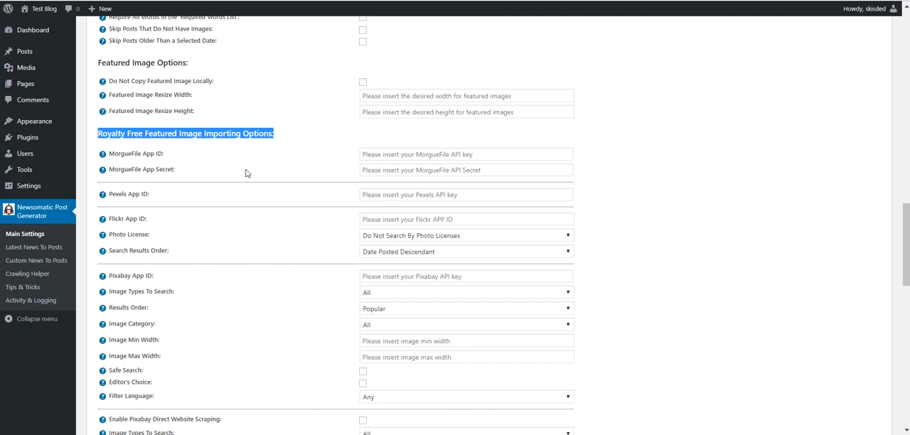
mouse_move(128, 163)
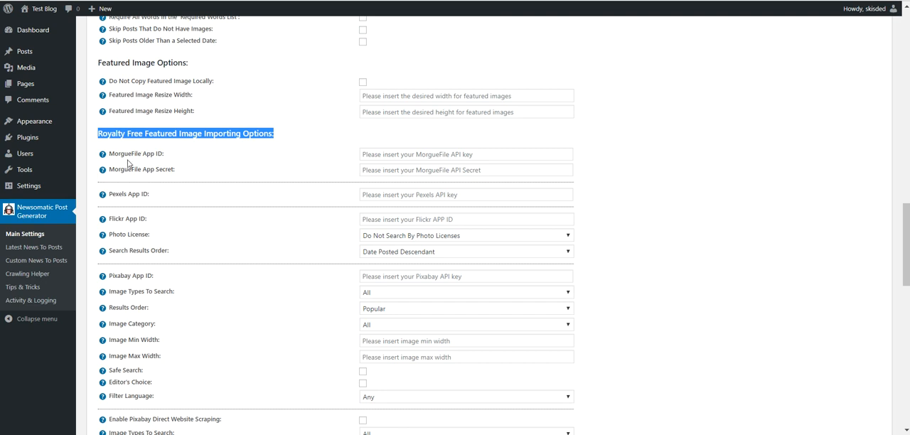
mouse_move(128, 164)
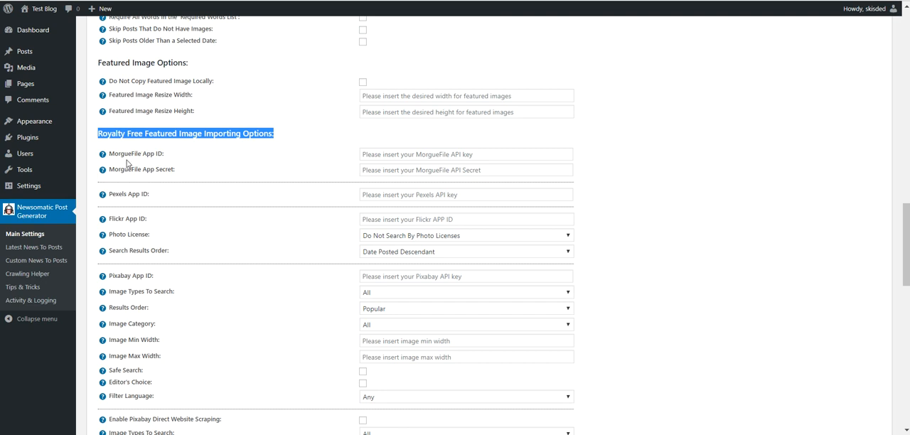
double_click(124, 154)
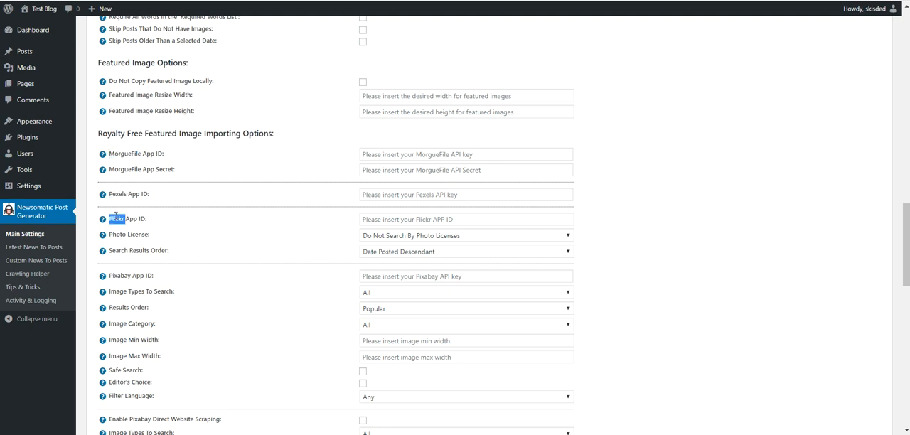
scroll("down", 3)
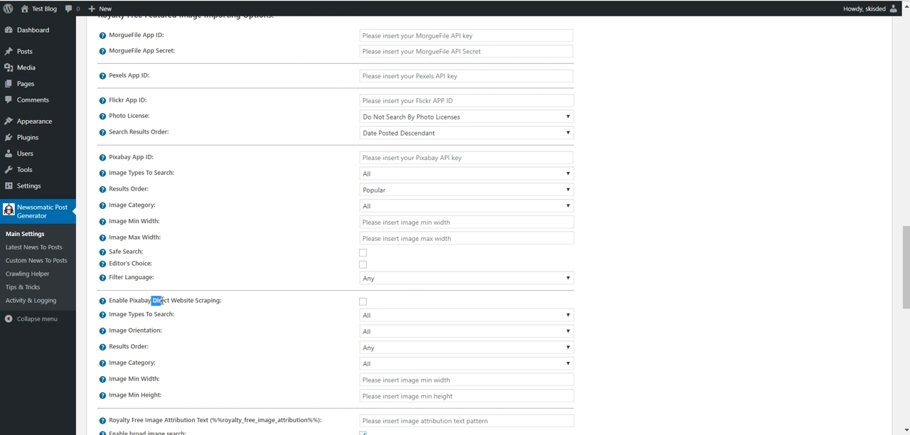
double_click(185, 300)
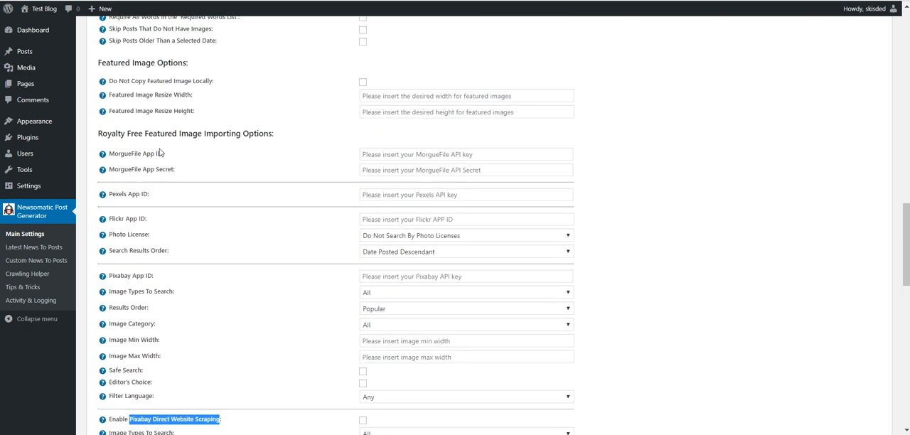
scroll("down", 3)
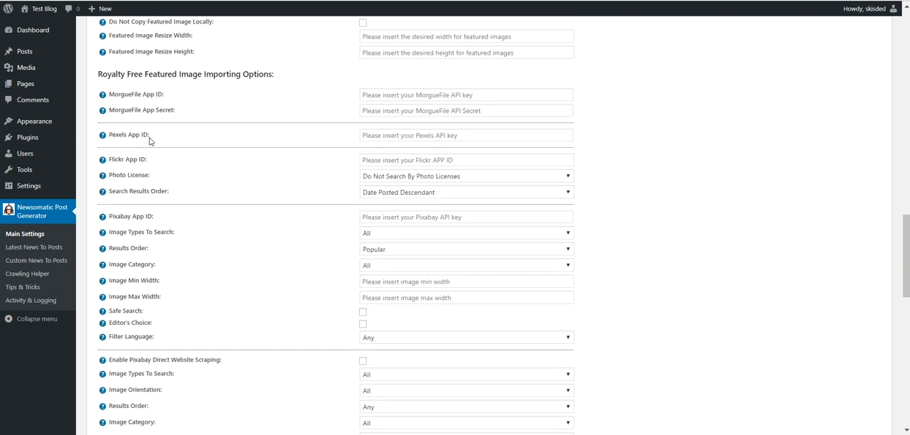
mouse_move(174, 122)
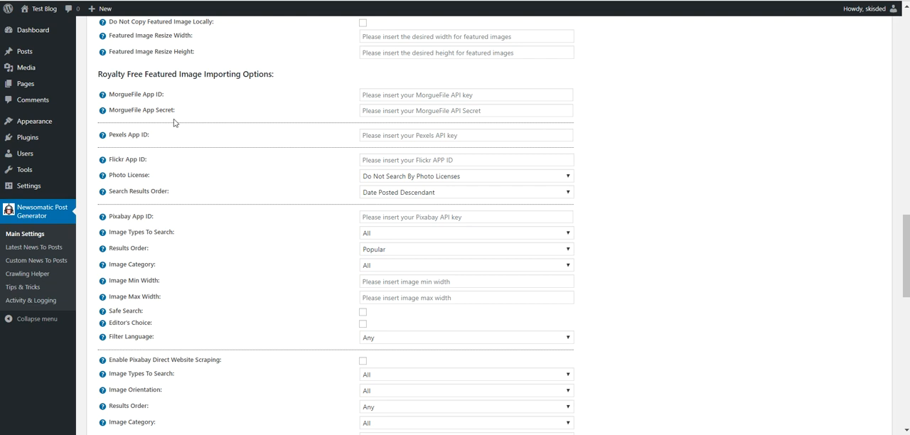
mouse_move(145, 96)
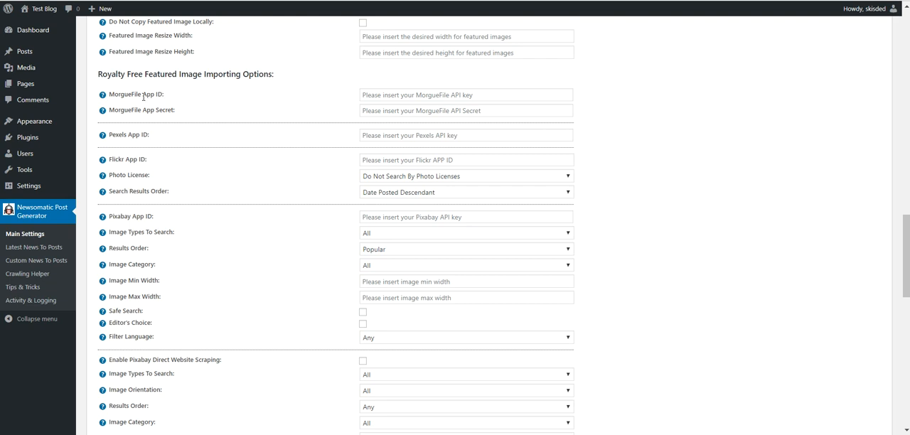
left_click(466, 94)
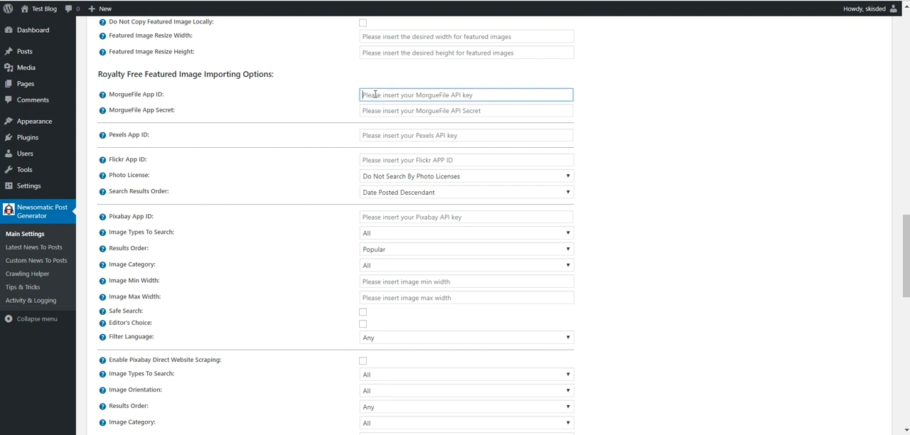
left_click(466, 111)
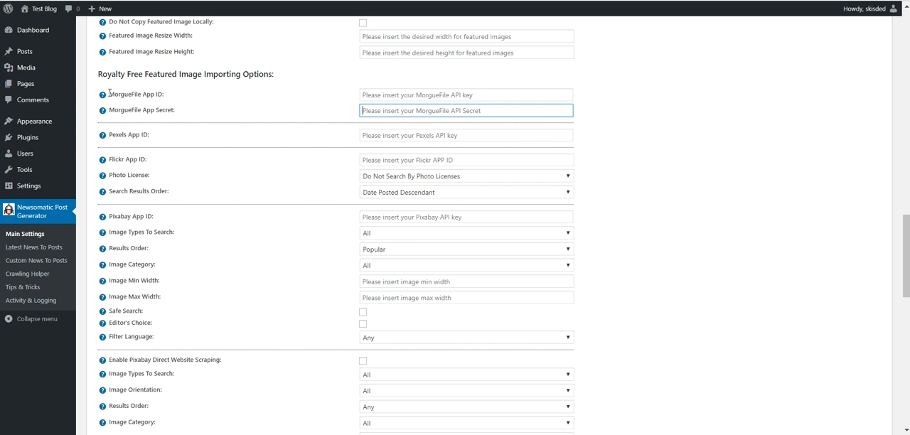
double_click(133, 93)
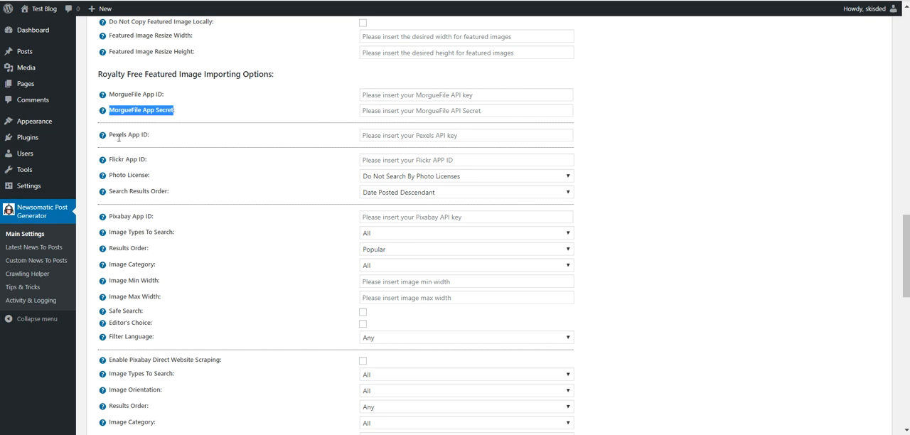
left_click(466, 135)
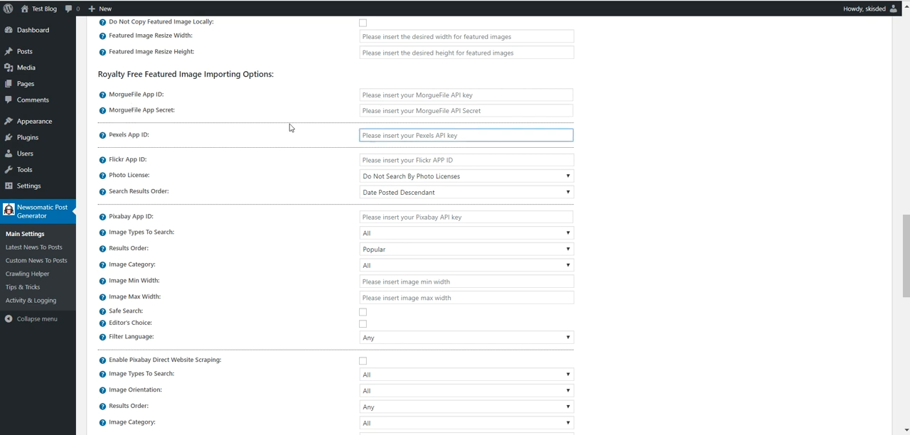
mouse_move(299, 136)
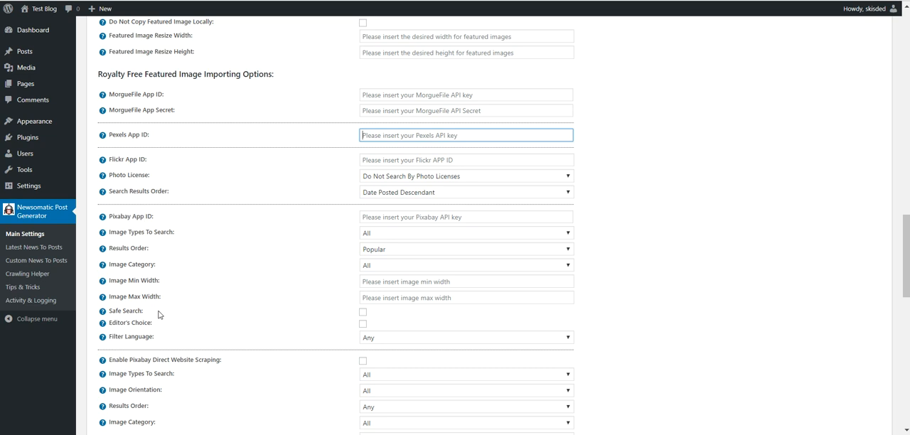
scroll("down", 3)
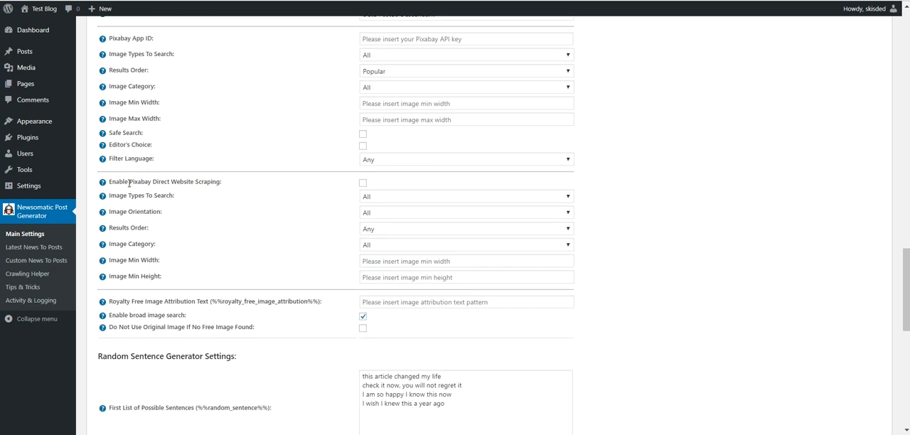
mouse_move(330, 186)
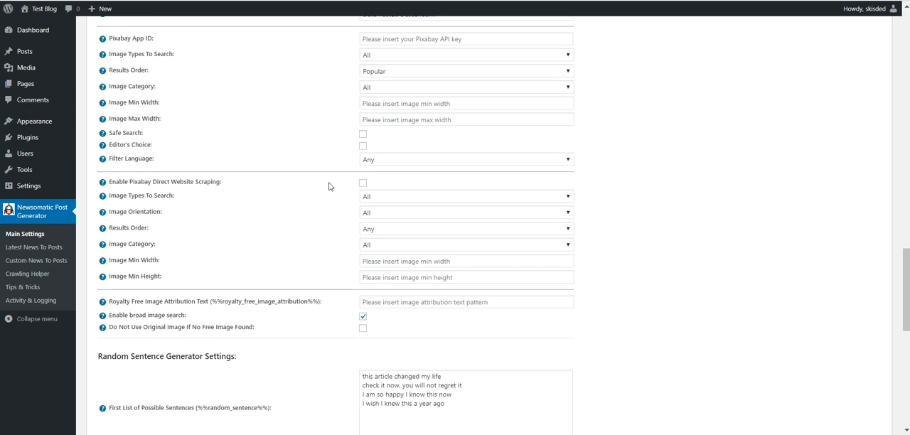
left_click(364, 182)
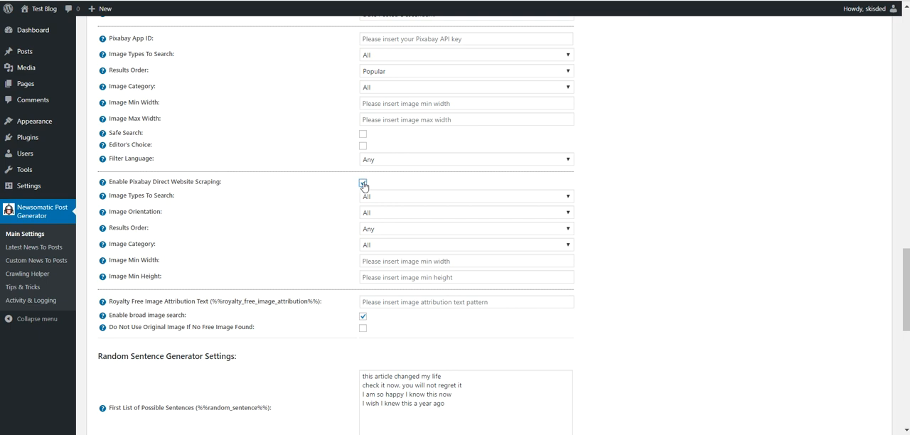
scroll("up", 3)
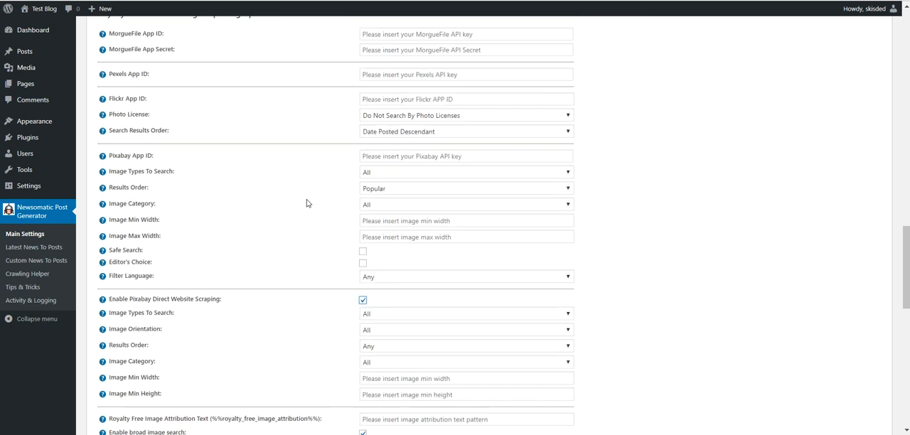
scroll("down", 3)
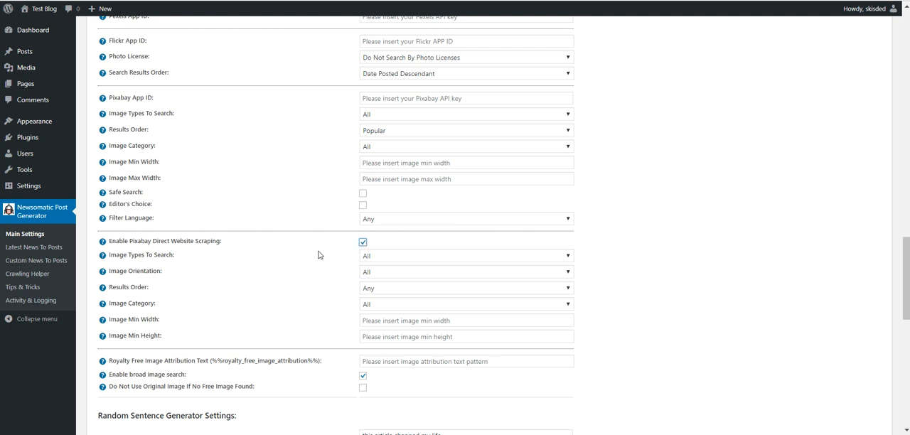
mouse_move(148, 250)
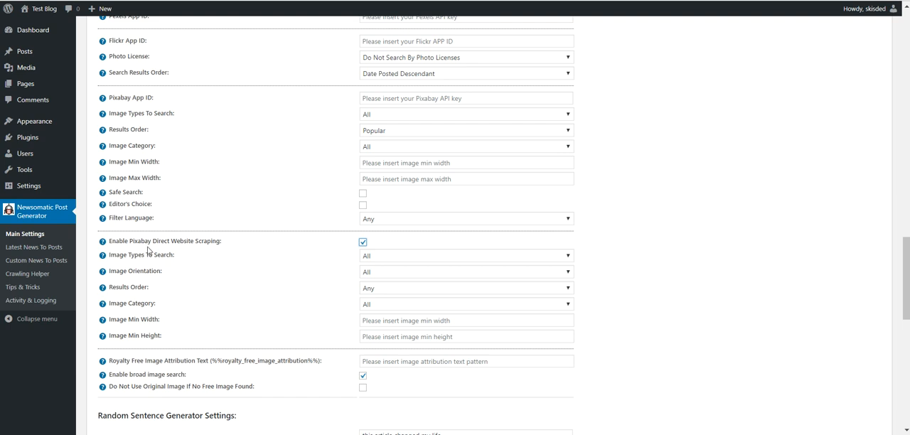
mouse_move(131, 241)
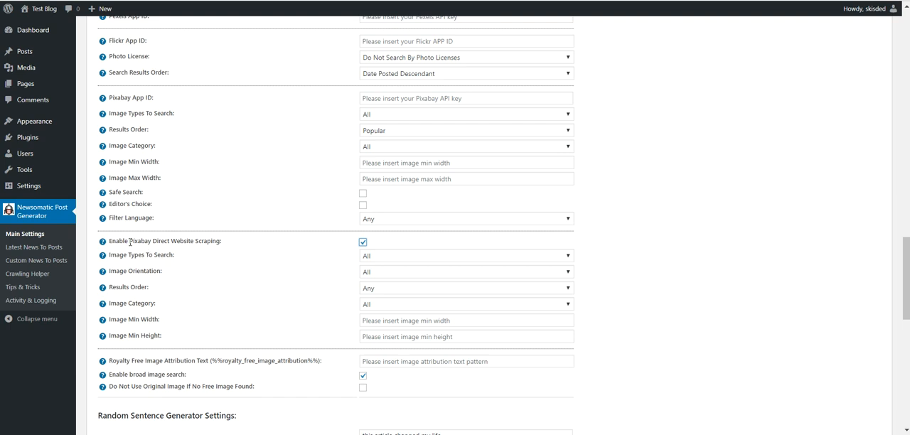
scroll("up", 3)
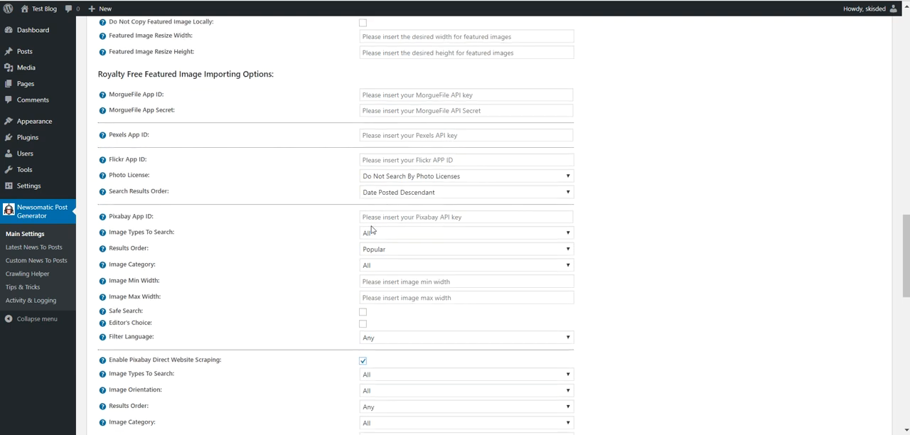
left_click(467, 217)
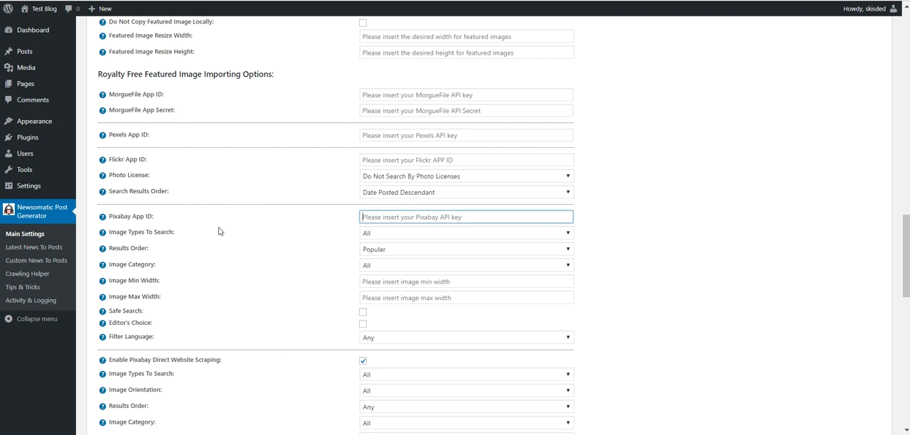
left_click(467, 94)
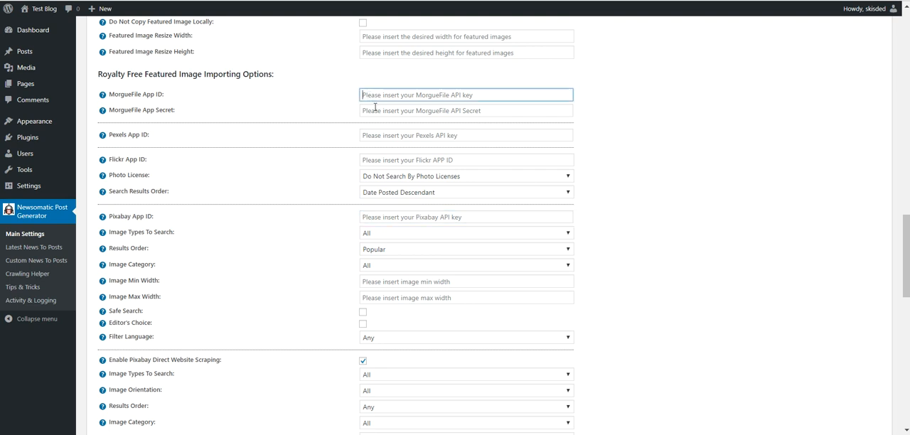
left_click(466, 160)
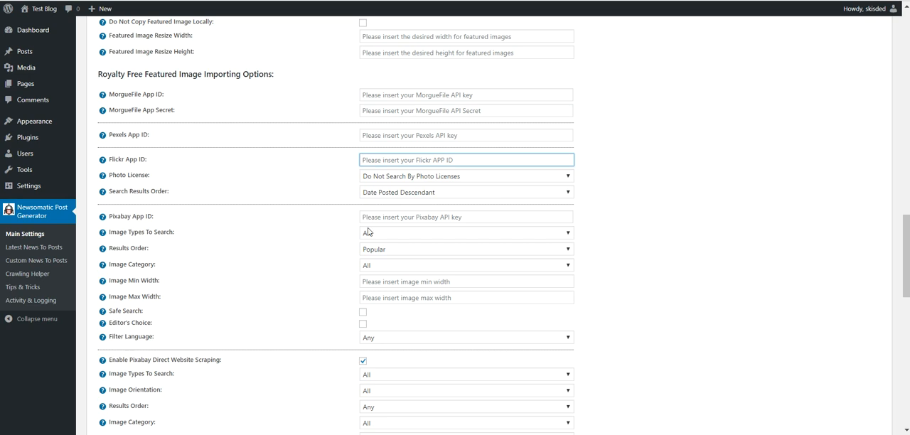
left_click(467, 216)
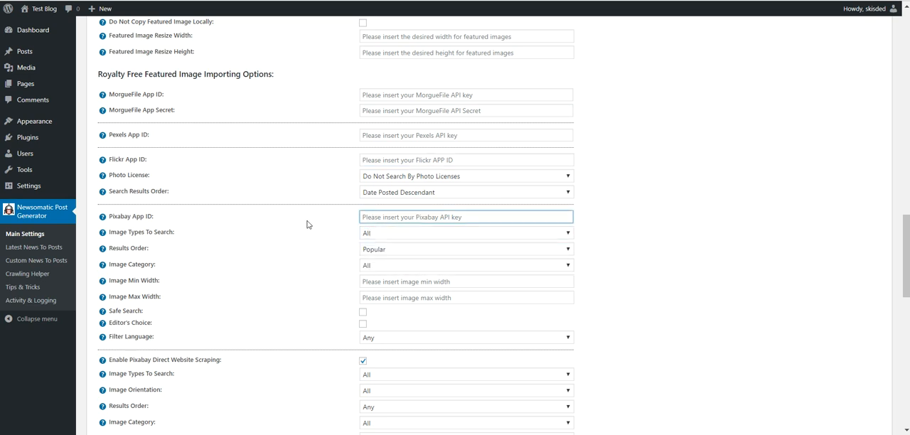
scroll("down", 3)
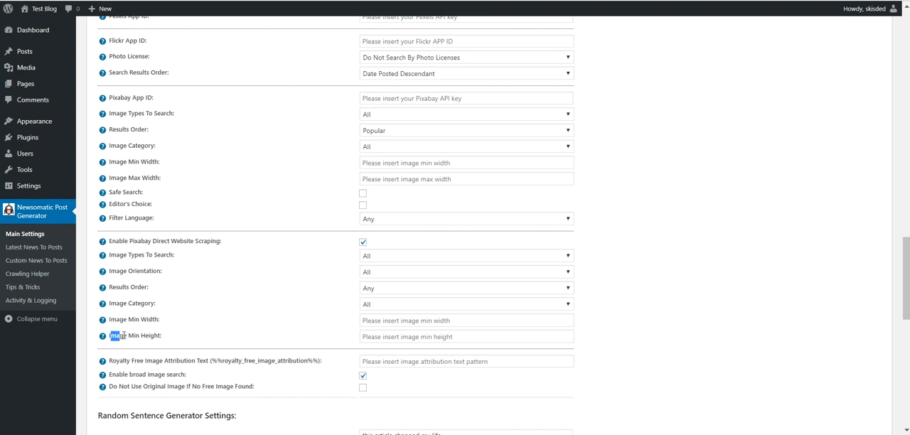
double_click(134, 335)
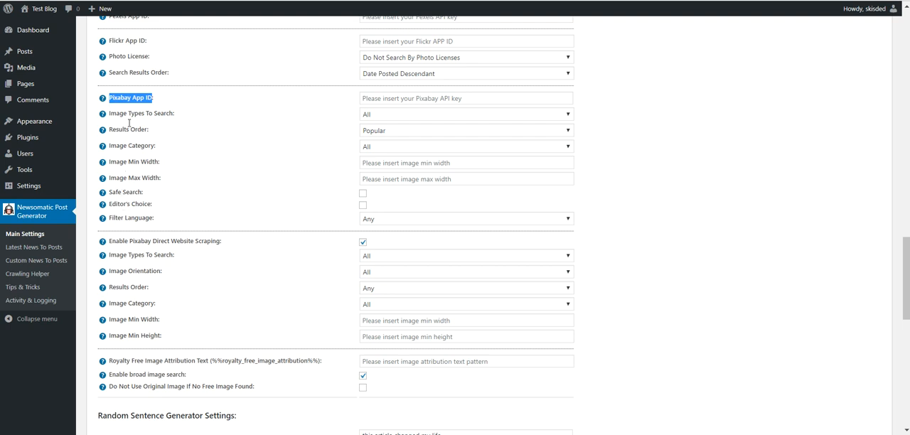
scroll("up", 3)
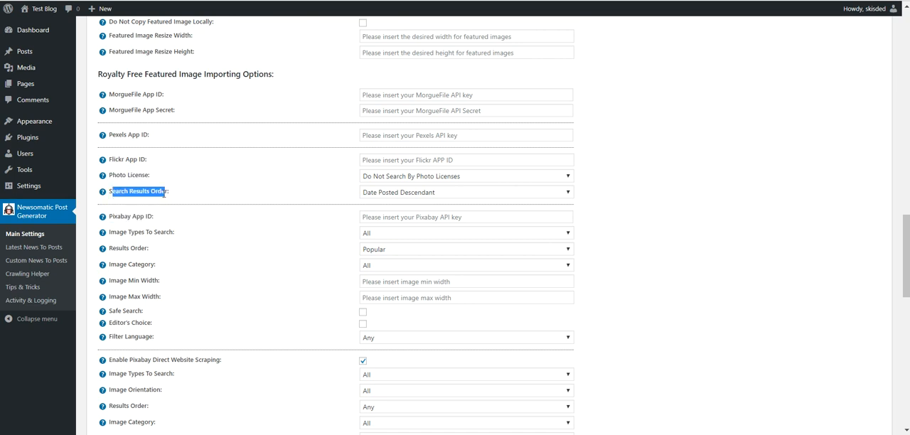
scroll("down", 3)
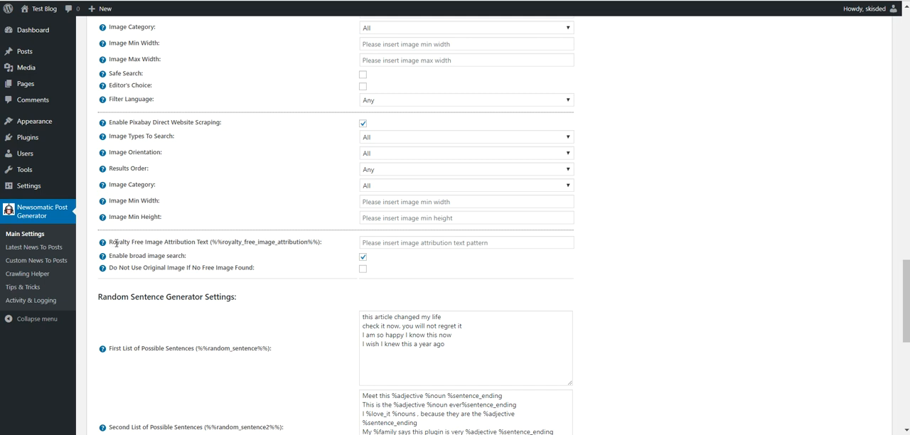
mouse_move(112, 242)
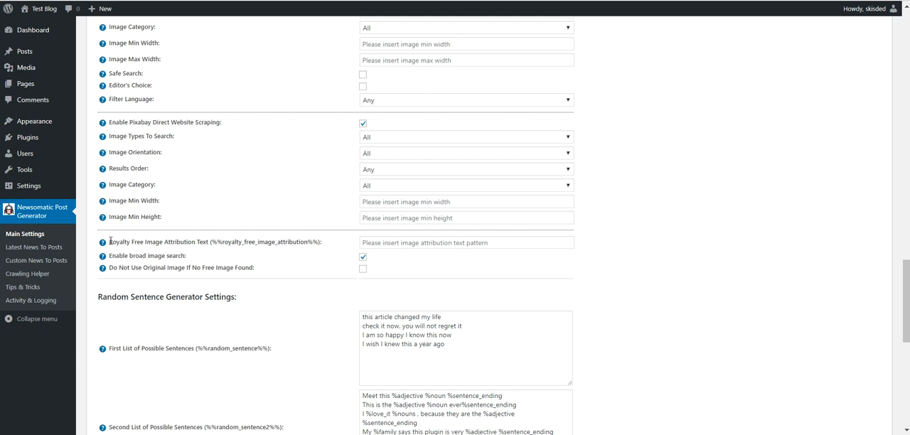
mouse_move(102, 242)
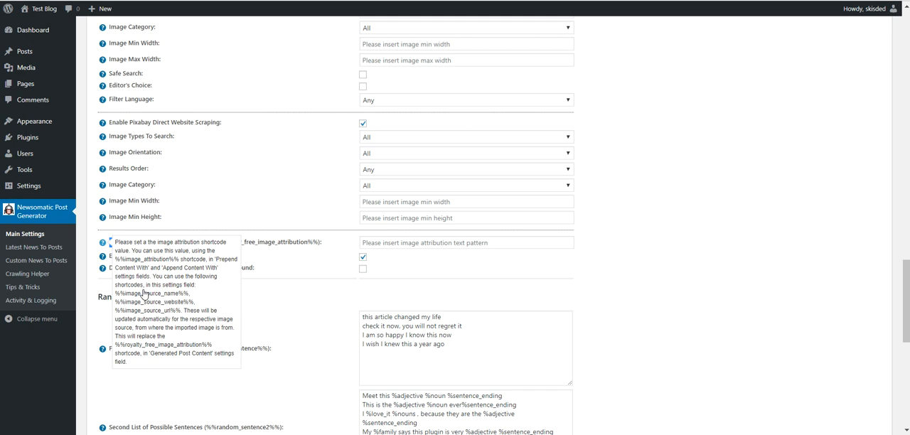
mouse_move(222, 244)
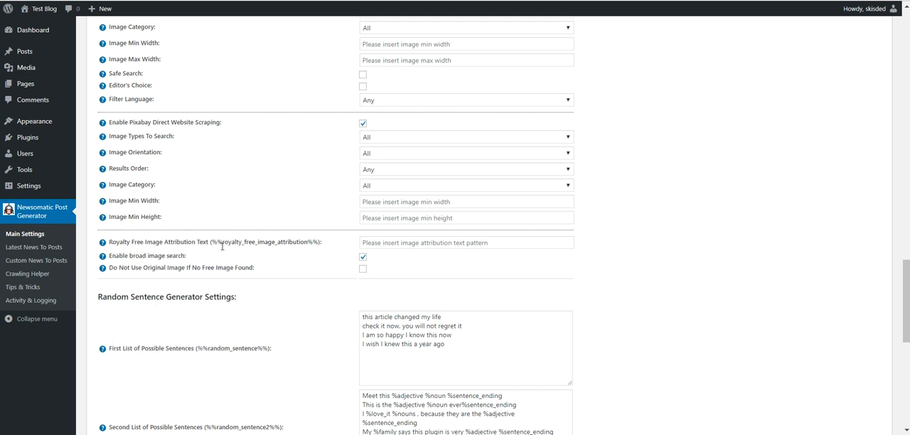
double_click(265, 242)
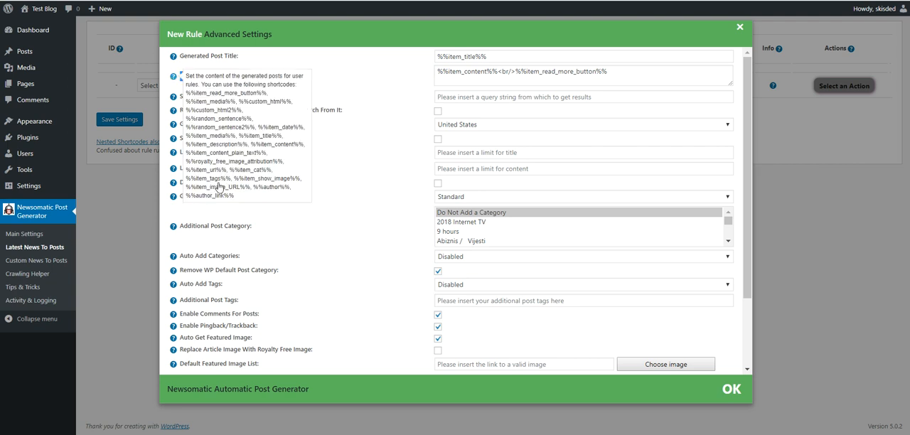
mouse_move(219, 188)
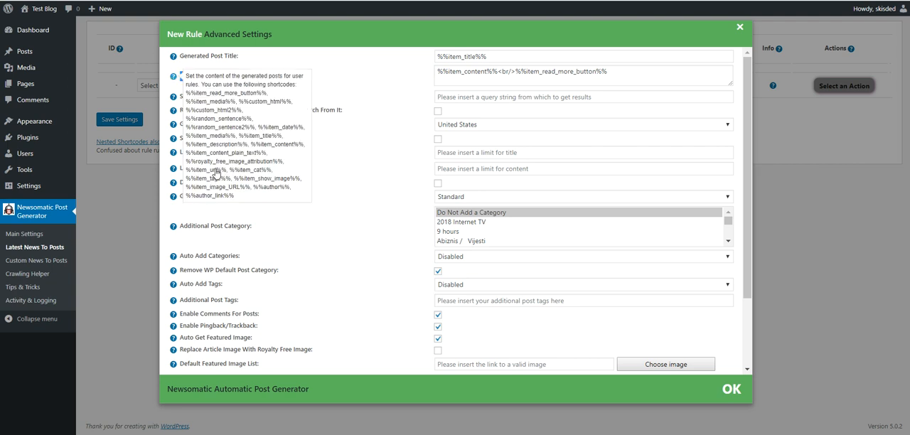
Append <br/>%%royalty_free_image_attribution%% after the read-more button shortcode in Generated Post Content
double_click(235, 162)
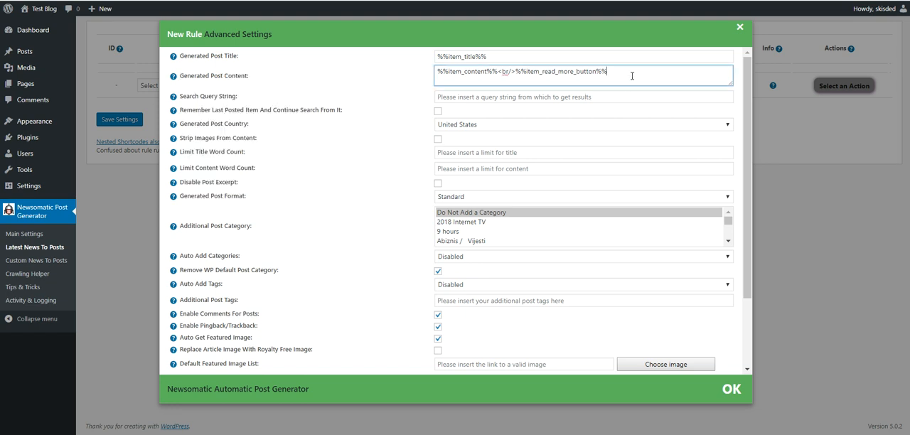
type("<br/>%%royalty_free_image_attribution%%")
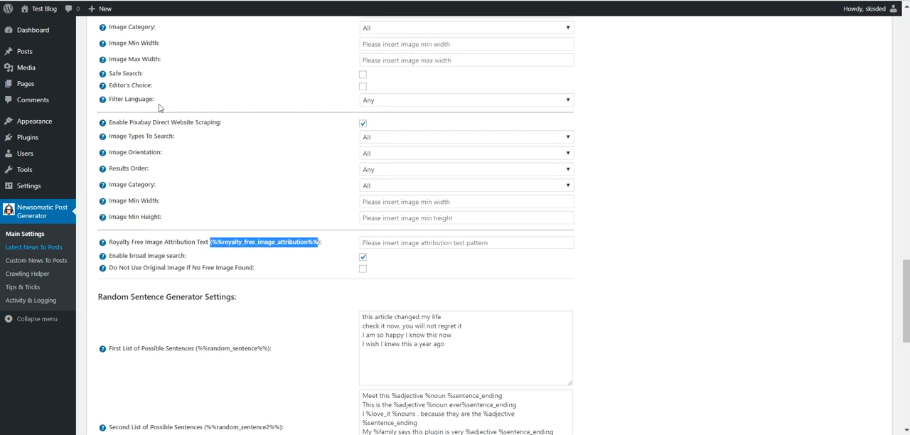
mouse_move(102, 242)
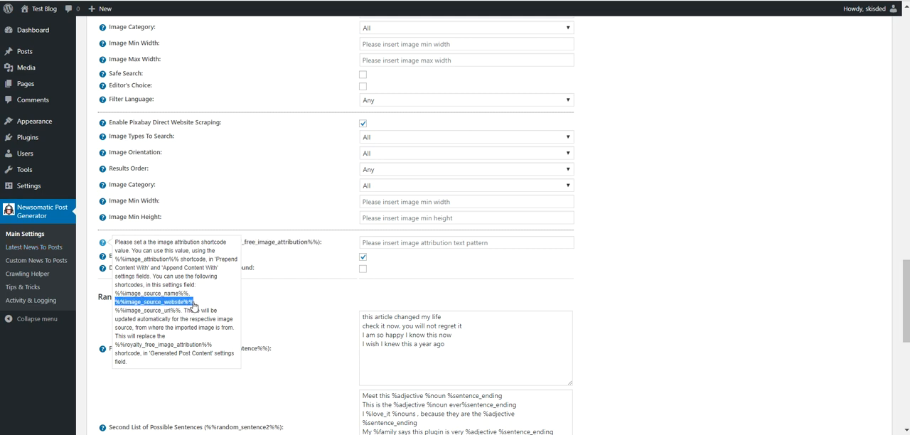
Enter the image attribution text pattern beginning 'Image was imp' in the Pixabay settings
left_click(467, 242)
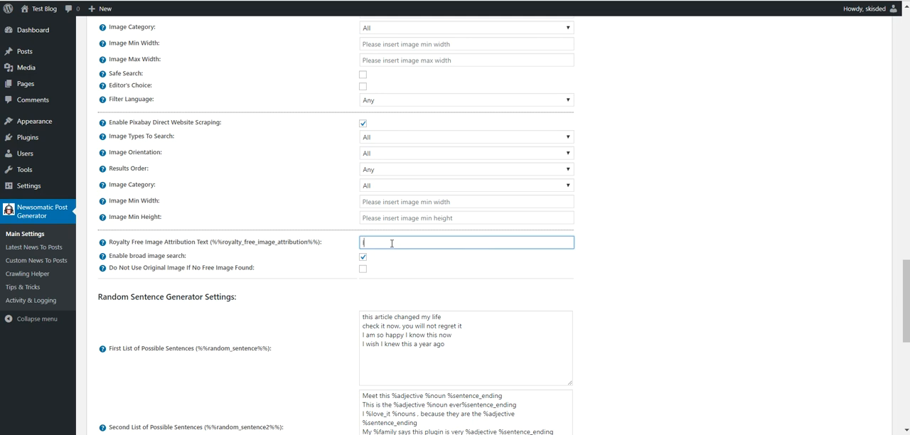
type("Image was imported from: %%image_source_website%%")
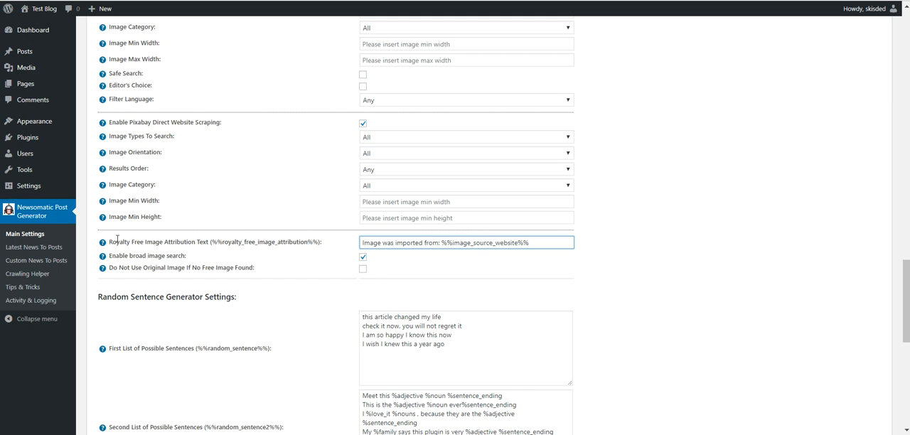
mouse_move(102, 245)
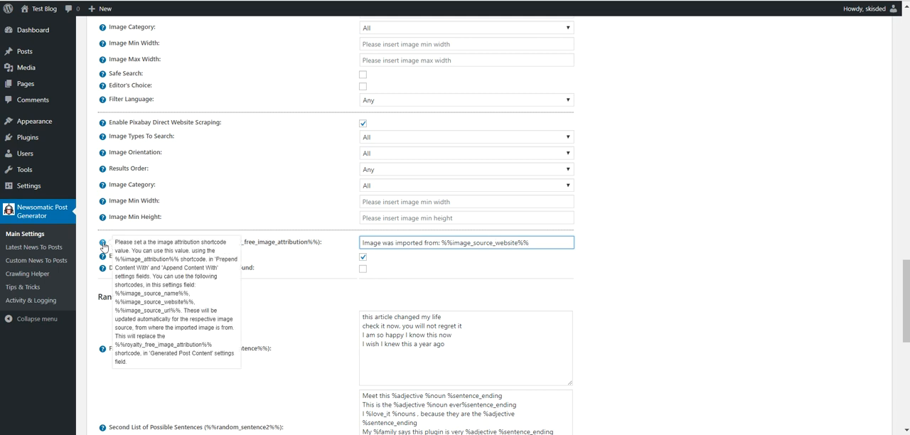
mouse_move(106, 250)
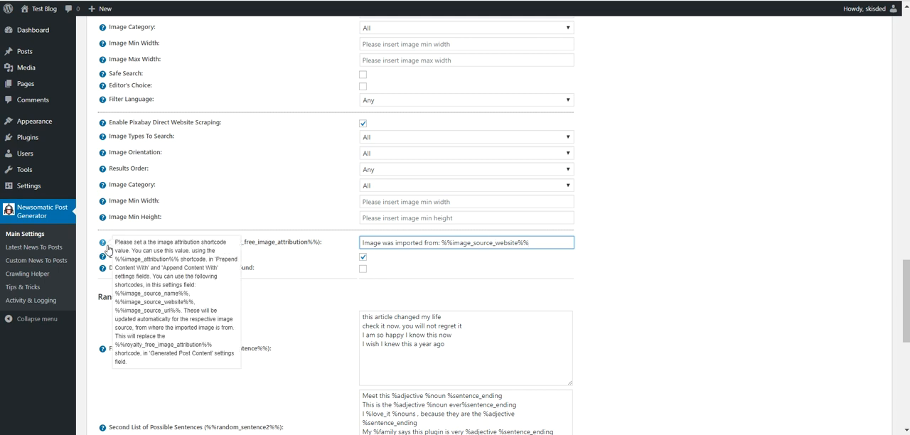
double_click(145, 310)
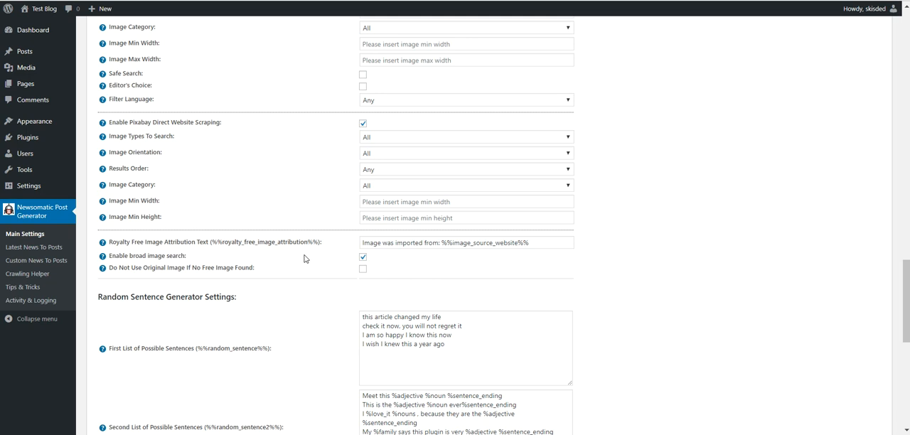
mouse_move(320, 253)
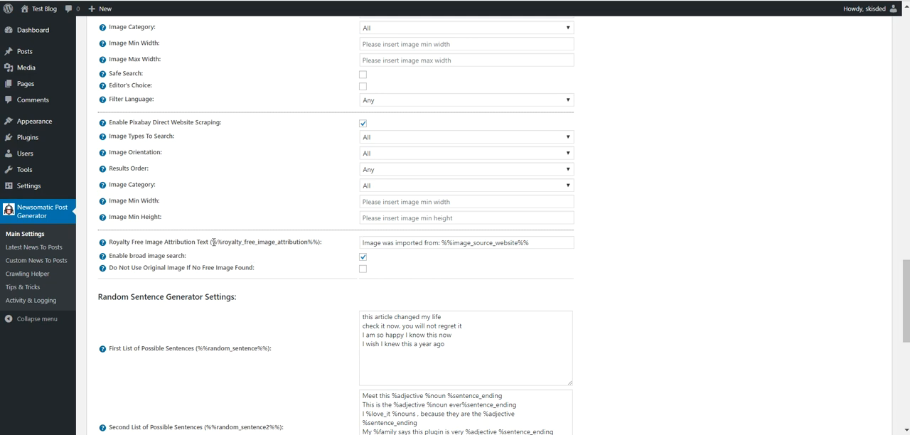
double_click(265, 242)
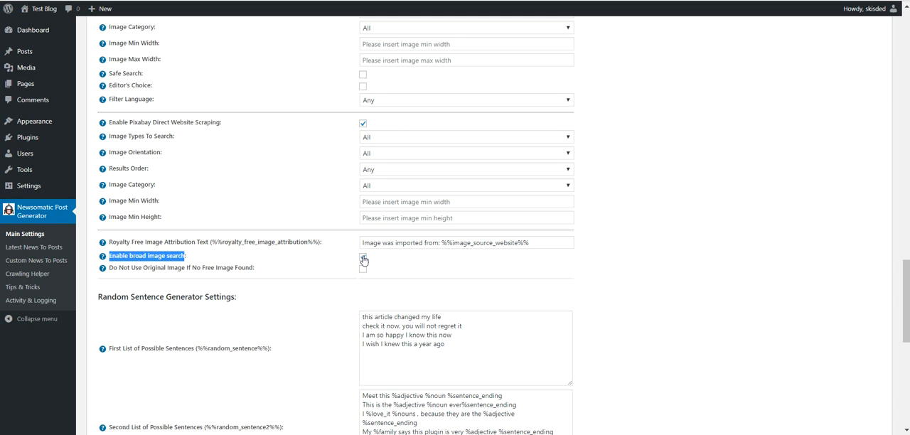
Enable broad image search and Do Not Use Original Image If No Free Image Found
left_click(364, 256)
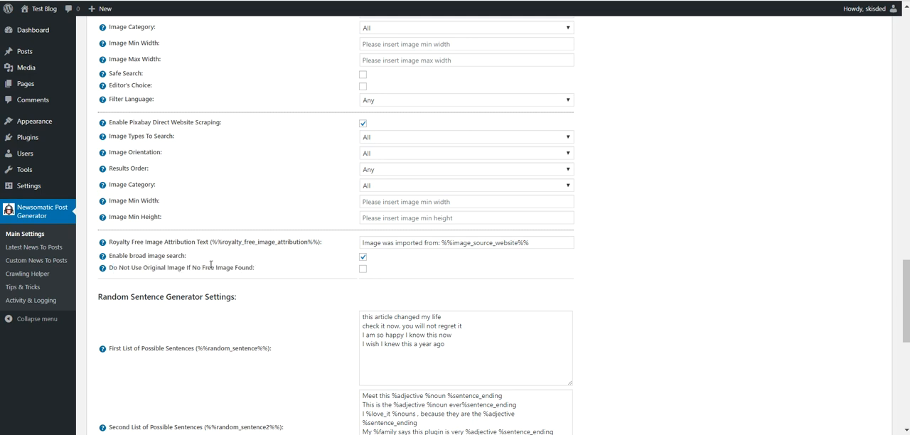
mouse_move(364, 269)
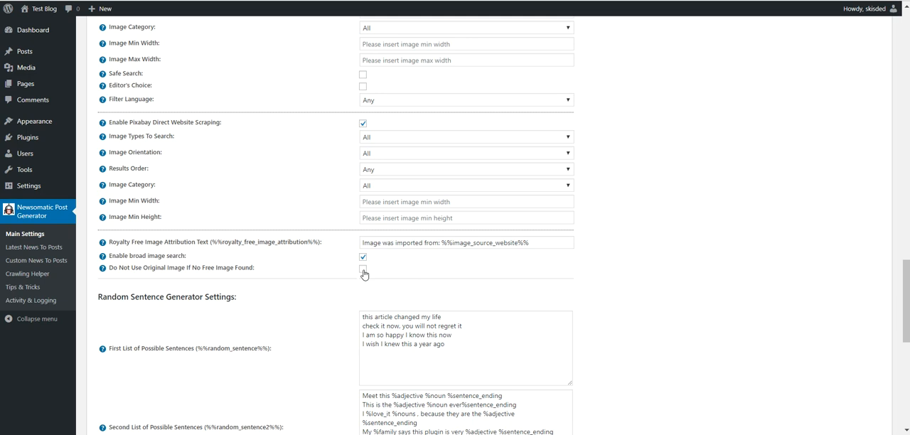
left_click(364, 270)
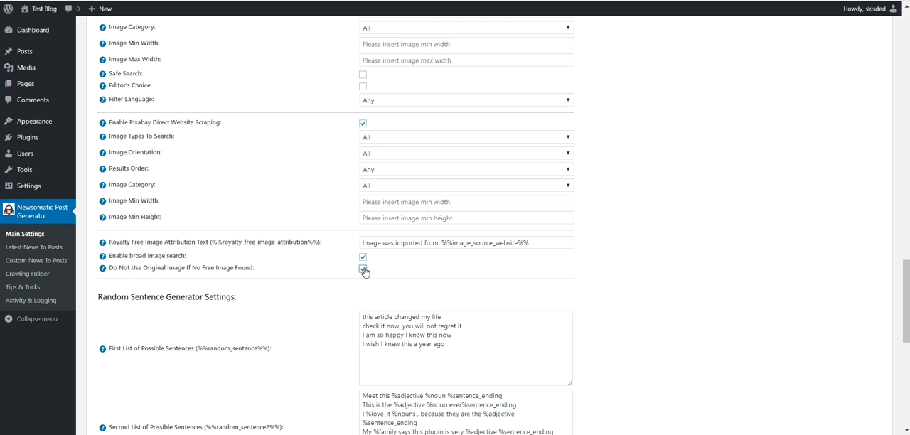
left_click(363, 267)
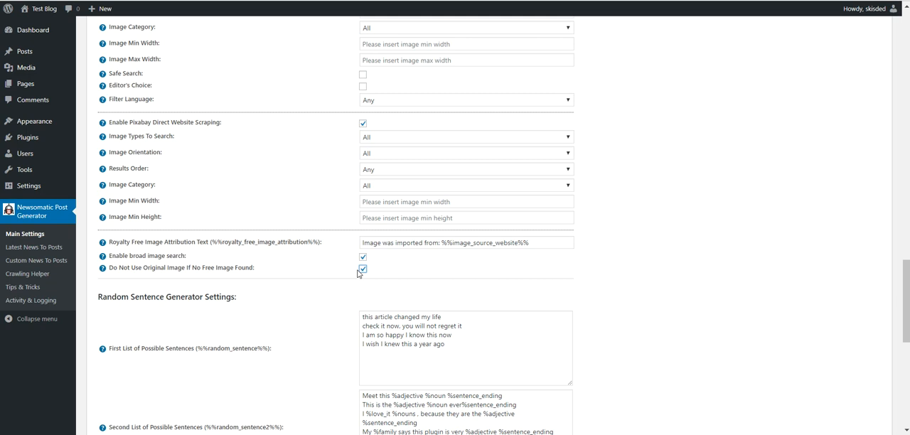
mouse_move(304, 299)
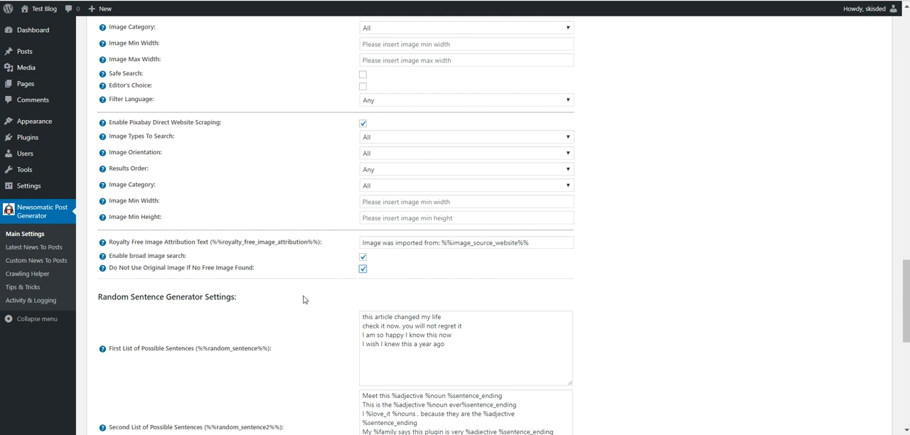
Add an ABC News rule with Max 3 posts and Replace Article Image With Royalty Free Image enabled
scroll("down", 3)
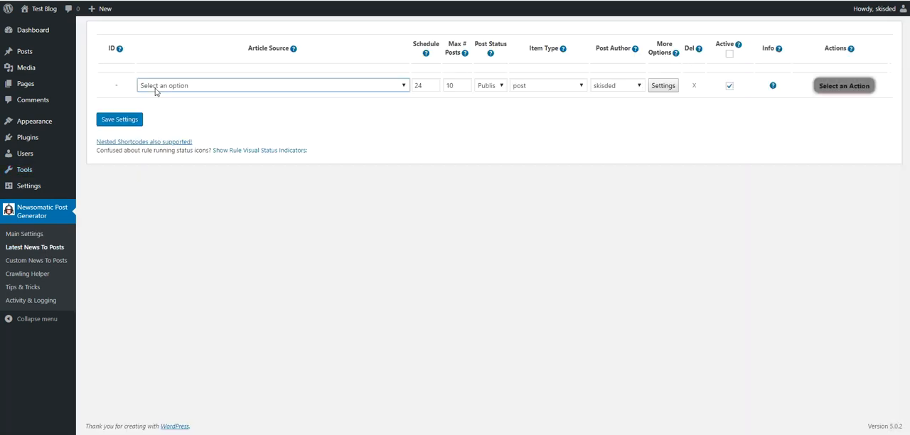
left_click(273, 85)
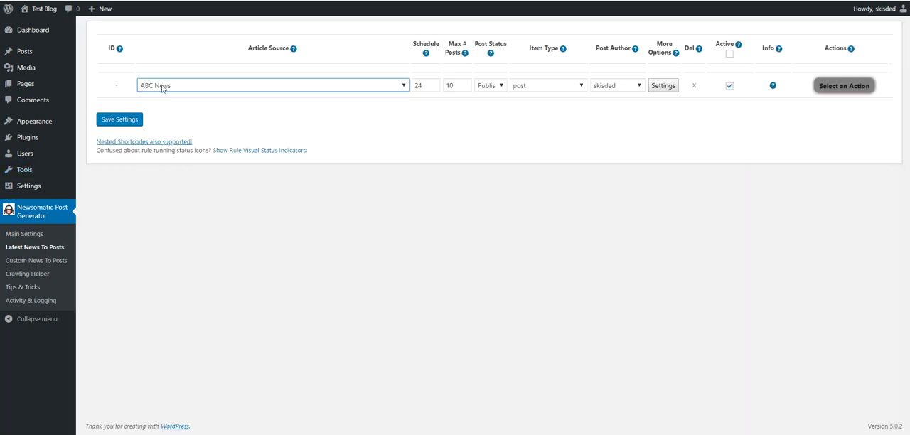
type("3")
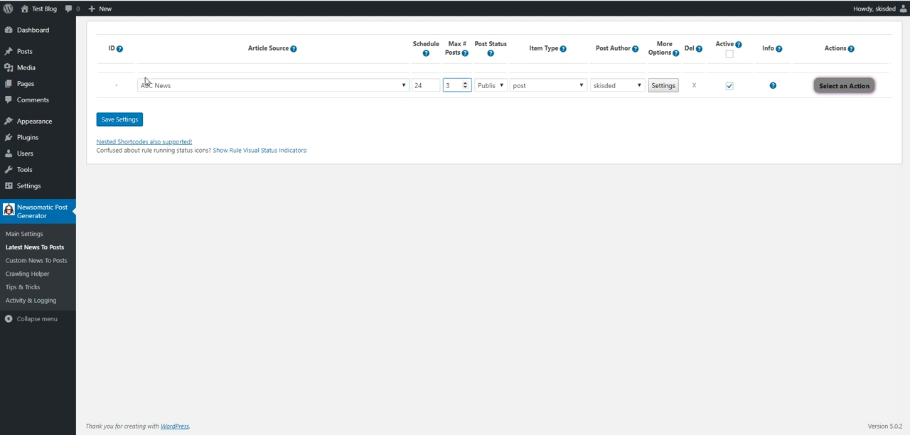
left_click(663, 85)
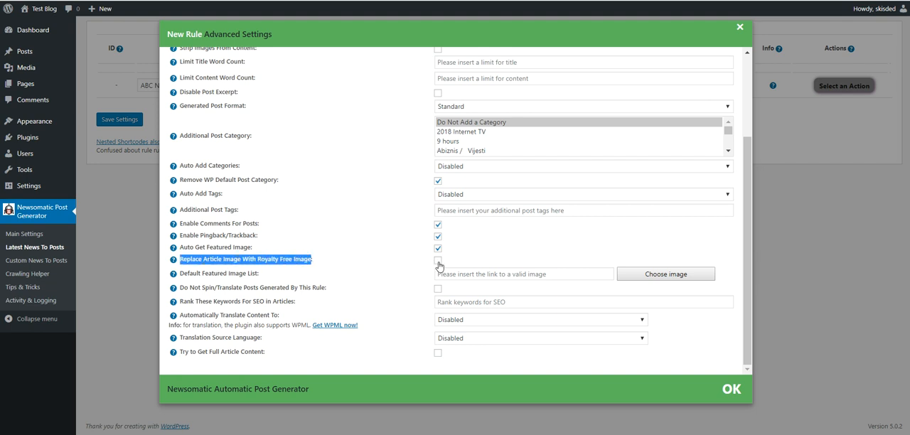
left_click(438, 259)
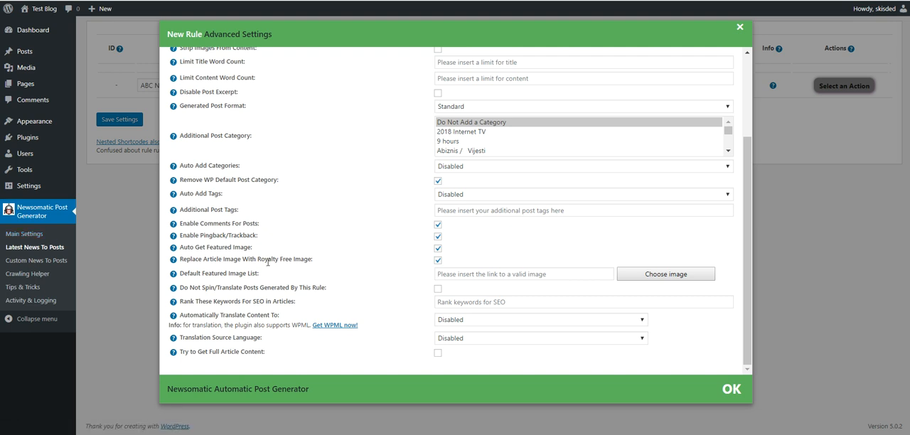
mouse_move(82, 226)
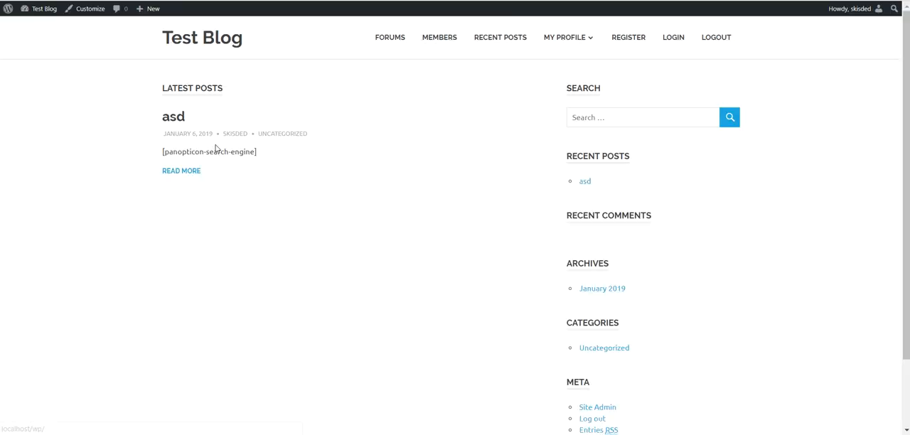
mouse_move(169, 216)
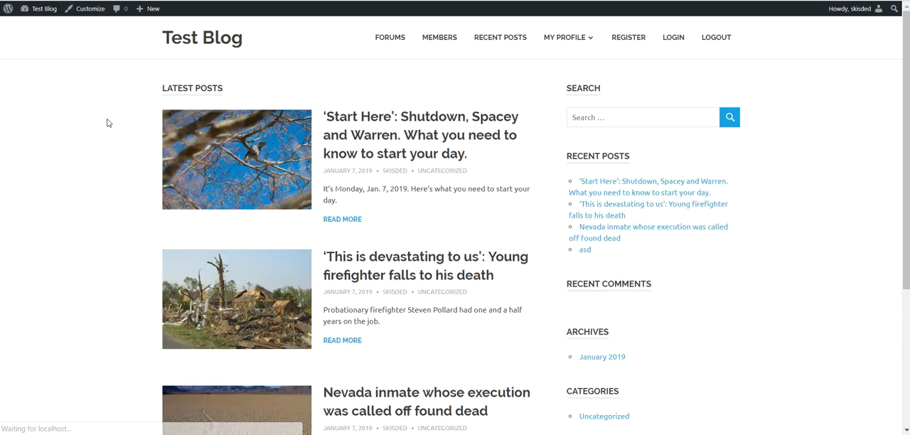
Scroll through the Latest Posts list showing the imported ABC News posts
scroll("down", 3)
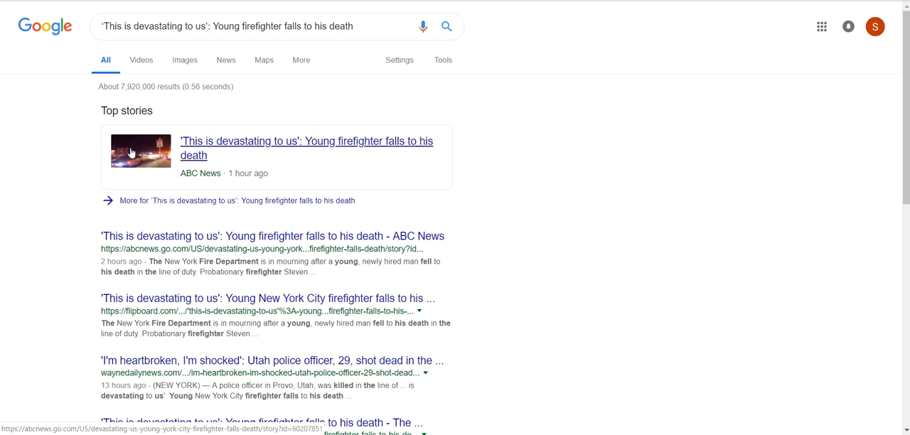
mouse_move(185, 178)
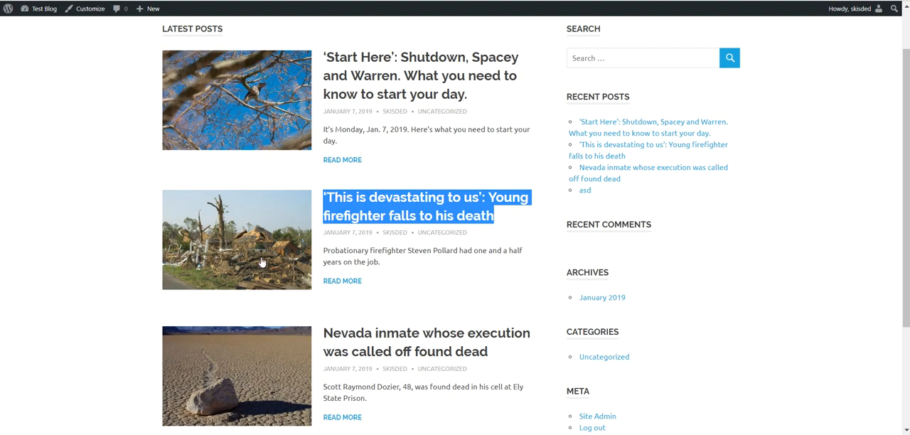
Search the Nevada inmate post title on Google and browse the Top stories thumbnails
scroll("down", 3)
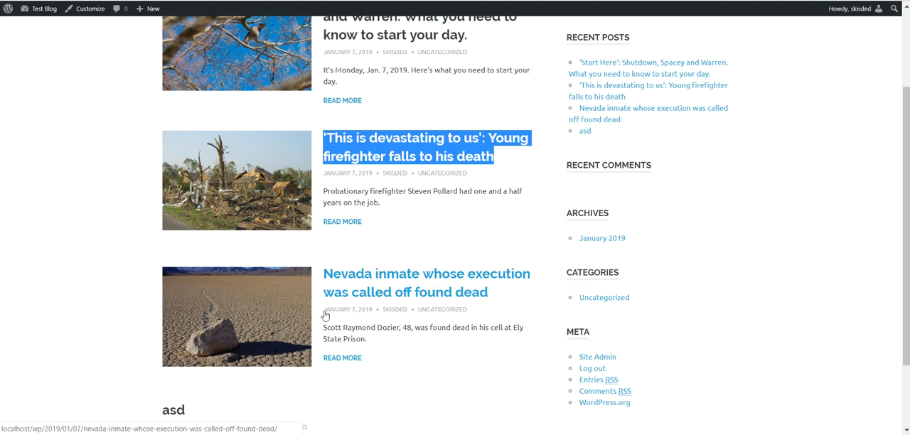
mouse_move(213, 320)
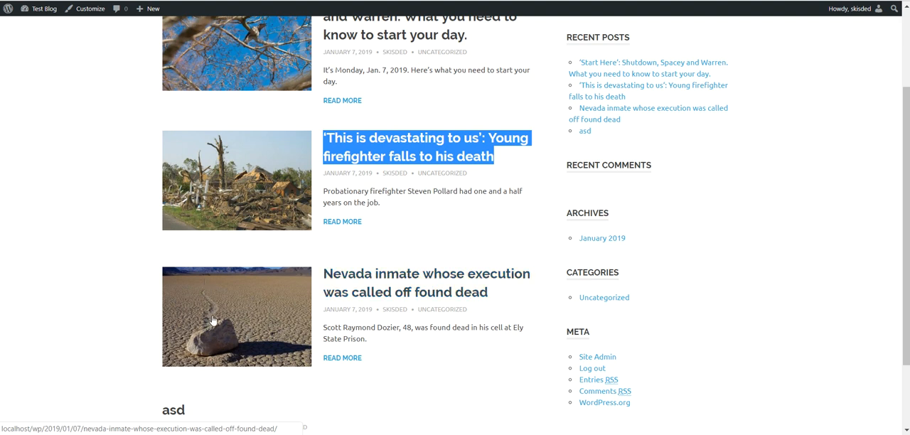
mouse_move(216, 310)
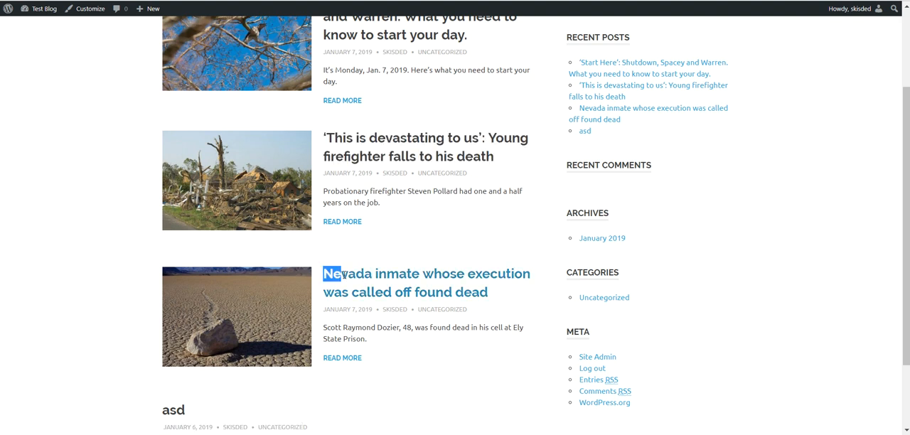
left_click_drag(333, 273, 490, 292)
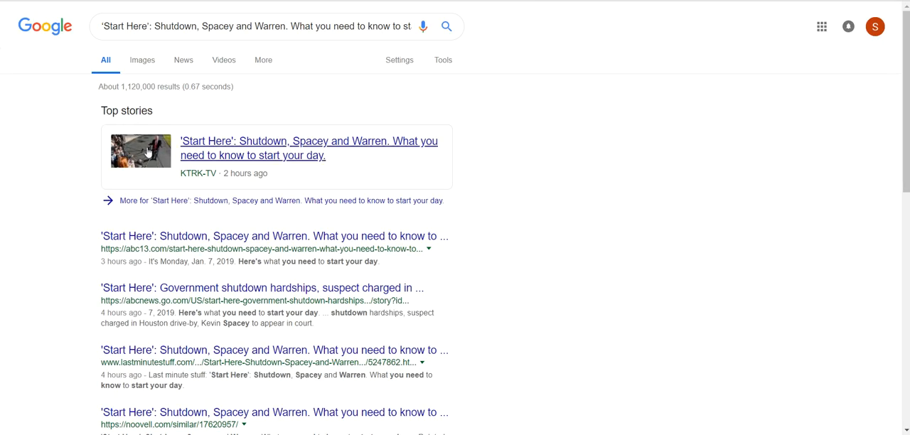
mouse_move(157, 149)
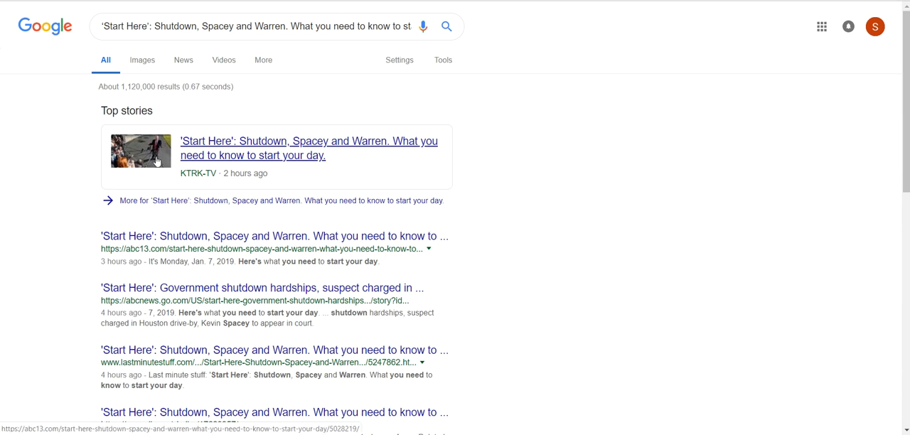
left_click(308, 148)
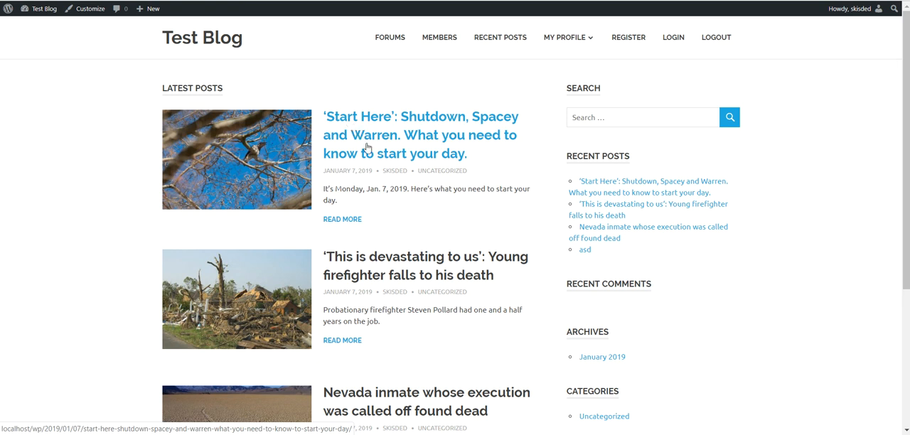
scroll("down", 3)
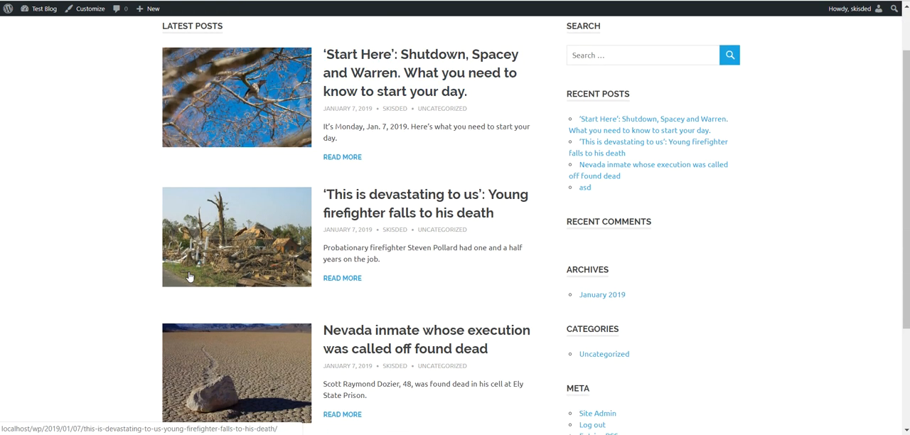
scroll("down", 3)
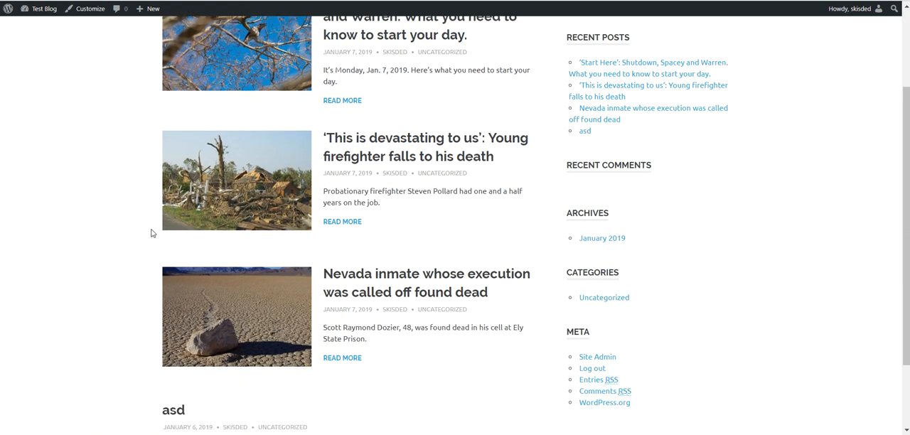
mouse_move(406, 125)
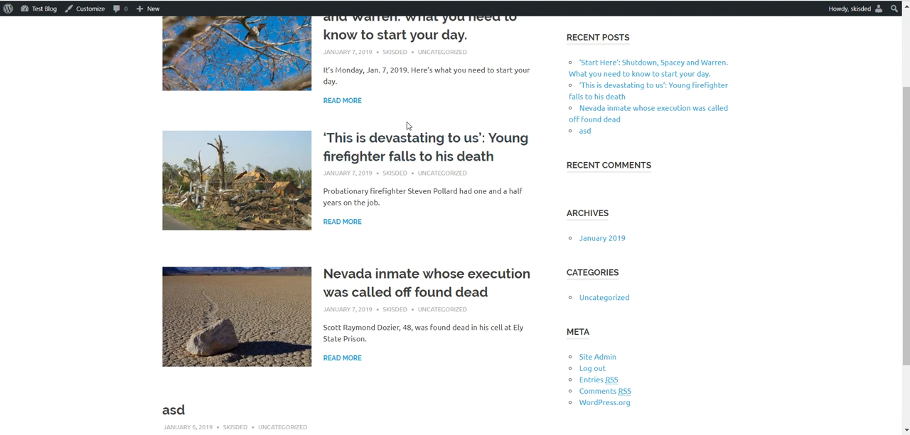
scroll("down", 3)
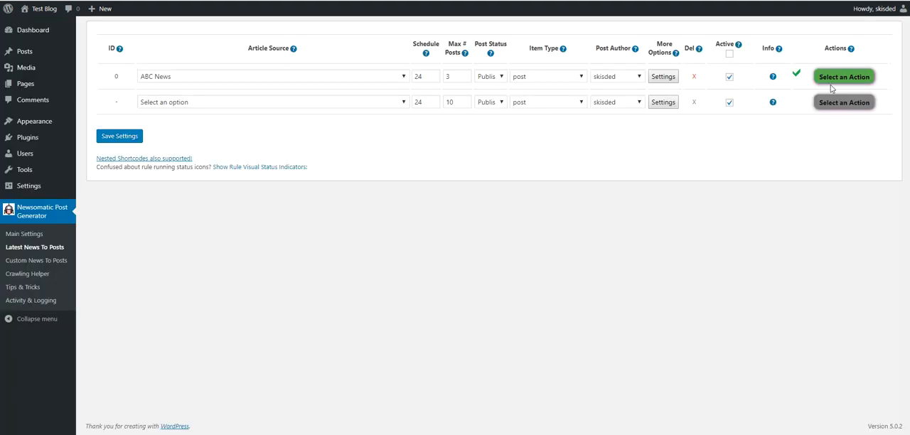
mouse_move(663, 77)
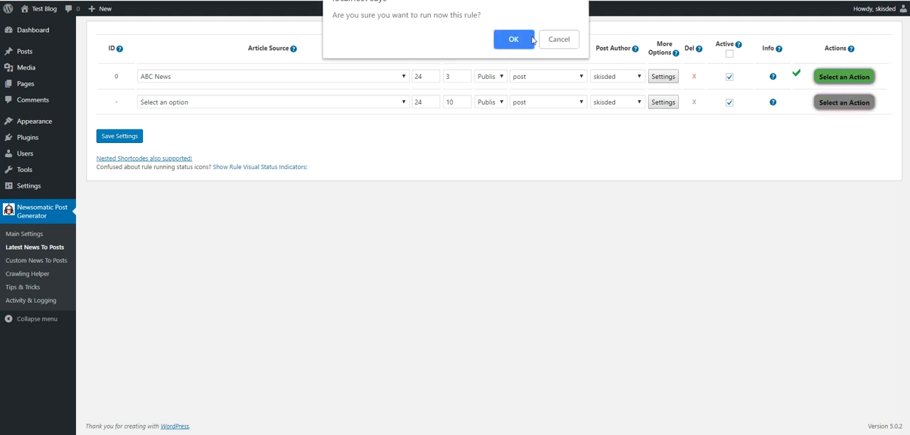
left_click(514, 39)
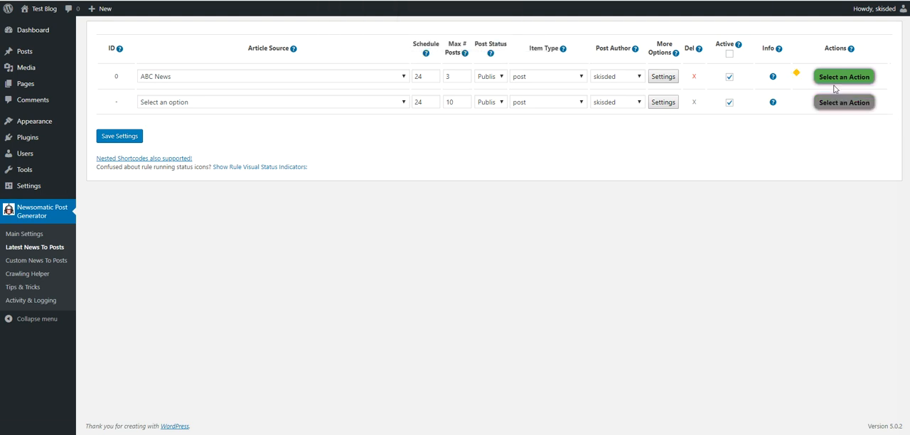
mouse_move(513, 27)
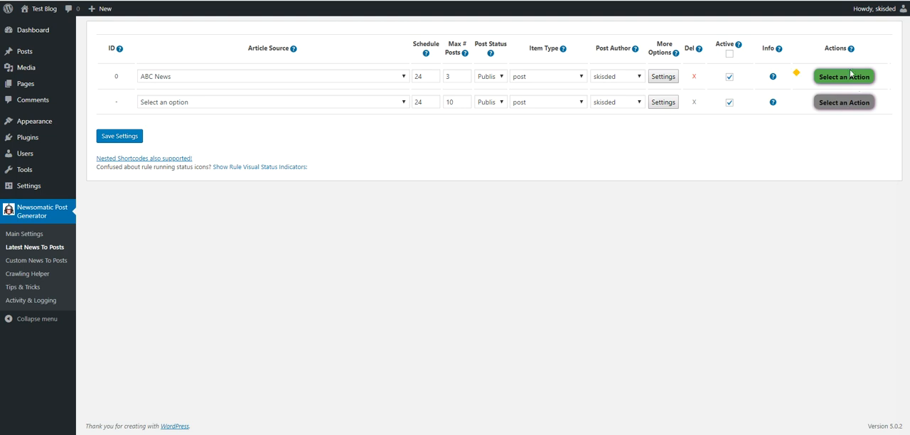
left_click(663, 77)
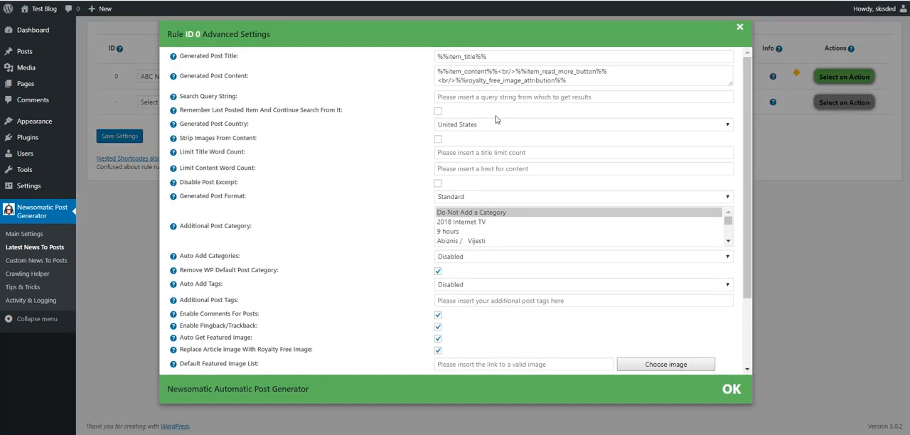
left_click(739, 27)
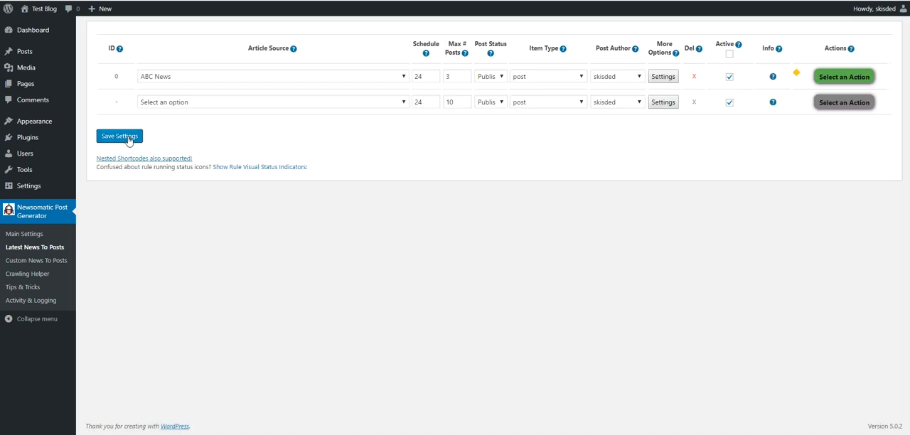
left_click(845, 77)
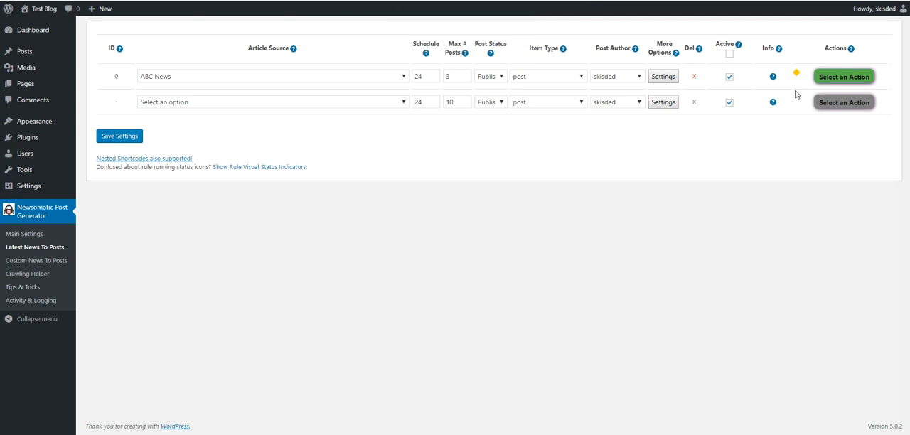
mouse_move(626, 80)
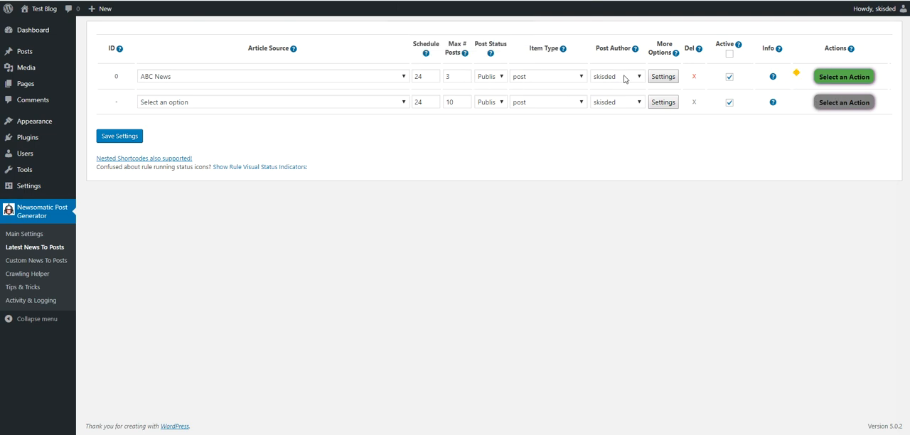
mouse_move(409, 27)
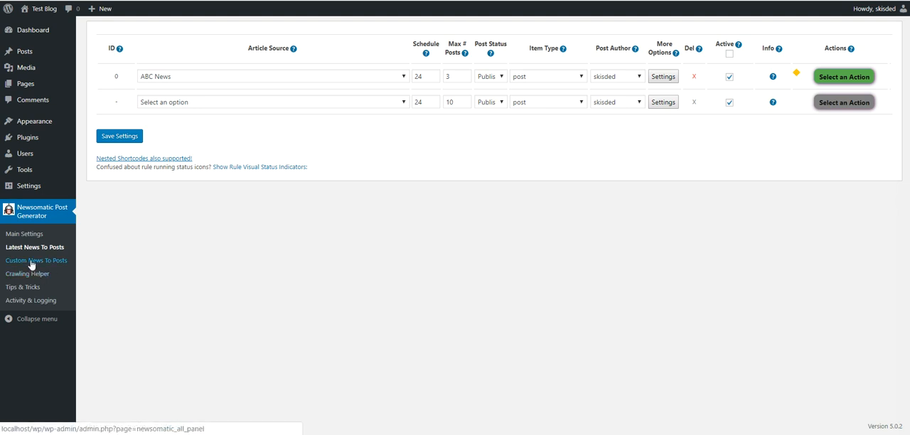
Add a Custom News To Posts rule for TechCrunch with Max 3 posts and royalty-free image replacement
left_click(273, 103)
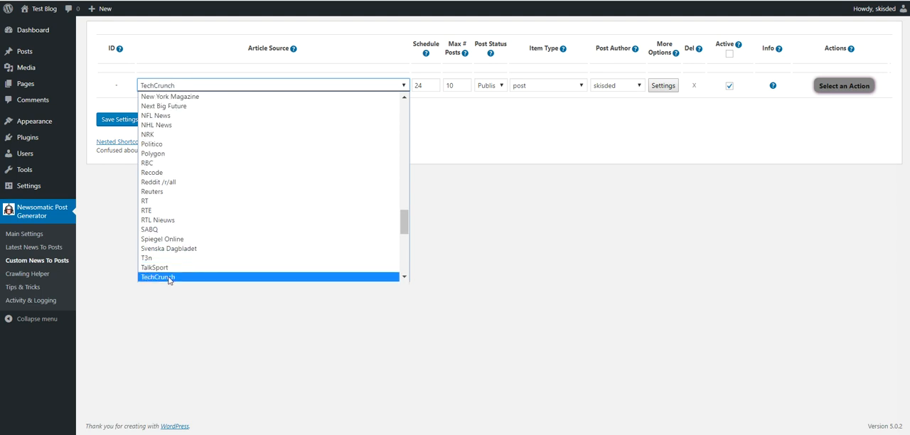
left_click(156, 276)
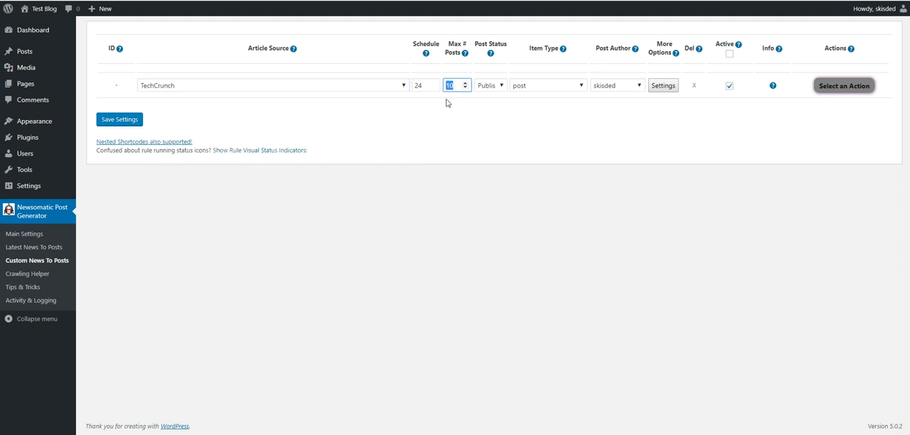
type("3")
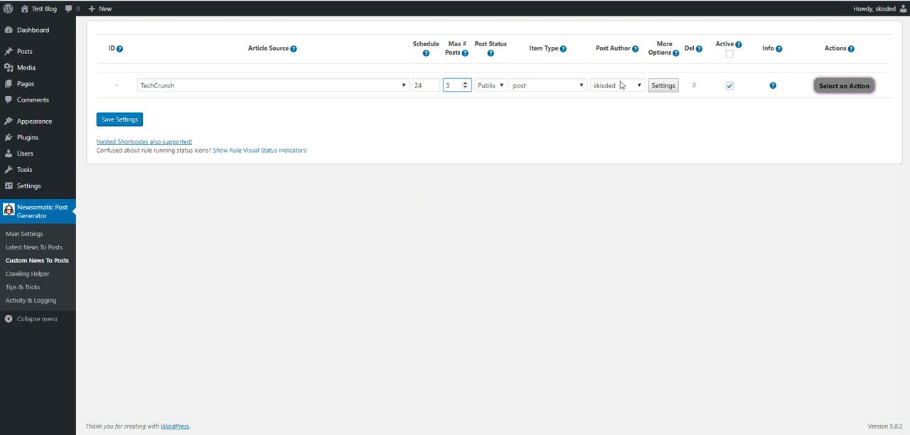
left_click(663, 85)
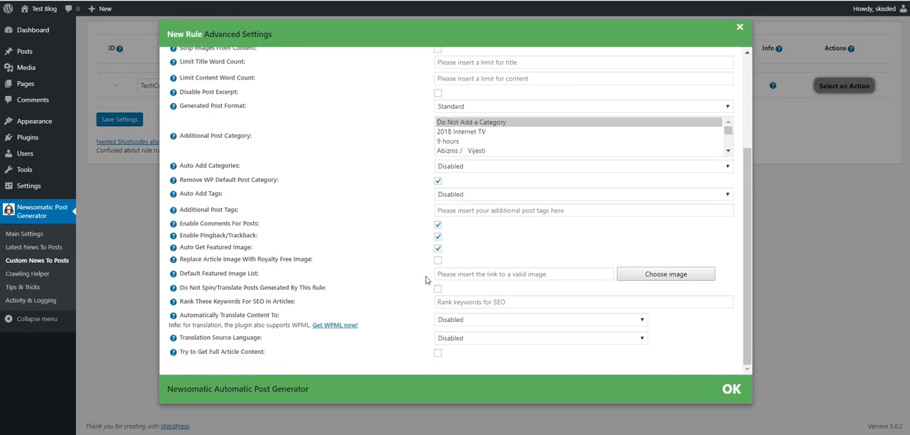
left_click(439, 258)
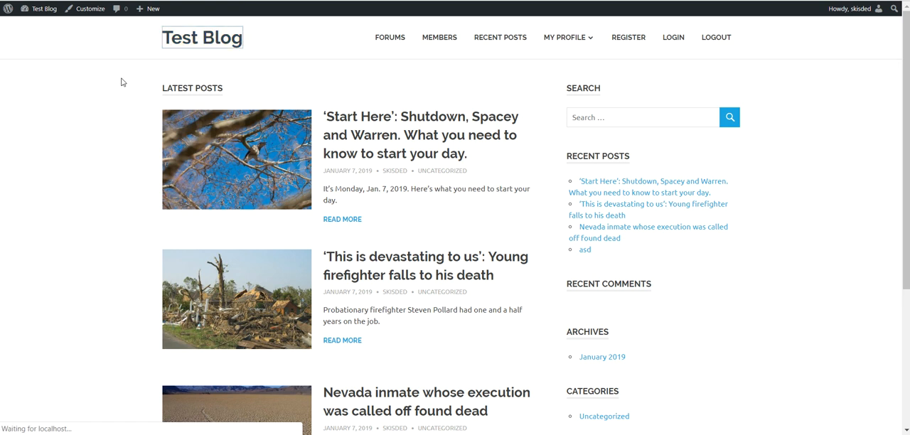
Scroll through Latest Posts to view the imported Vizio, Huawei and Tile TechCrunch articles
scroll("down", 3)
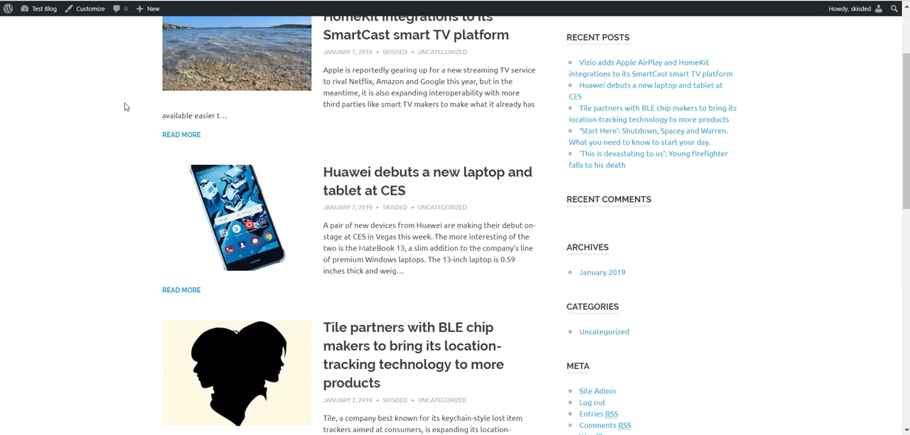
scroll("down", 3)
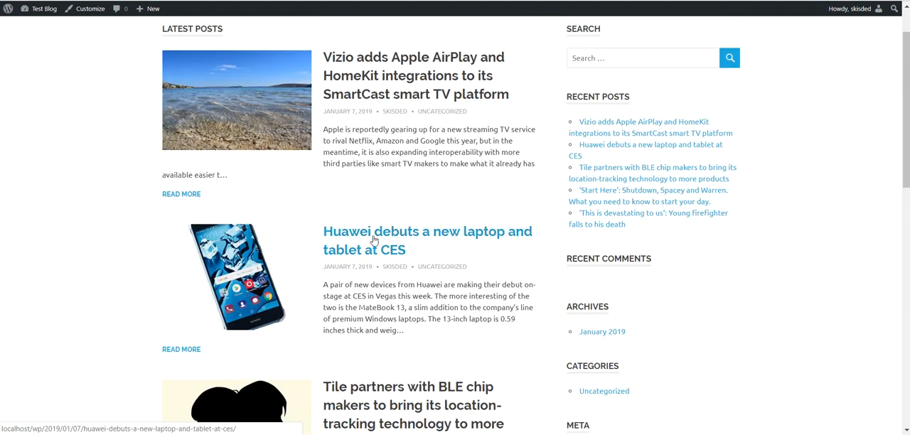
scroll("down", 3)
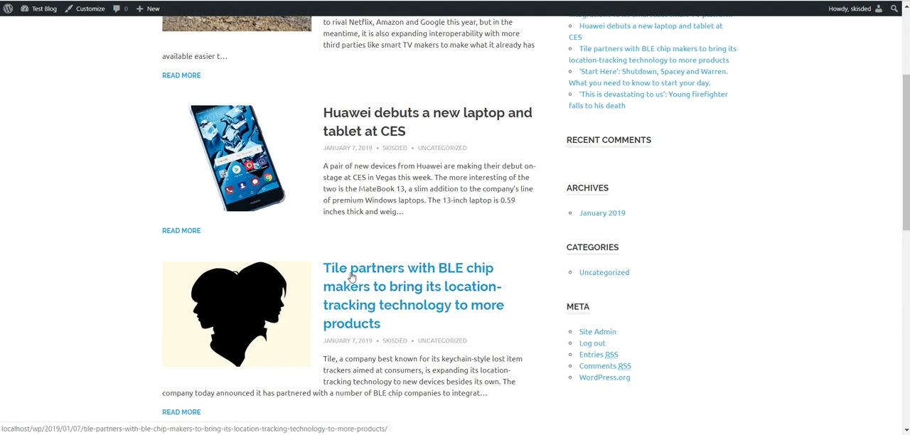
mouse_move(370, 273)
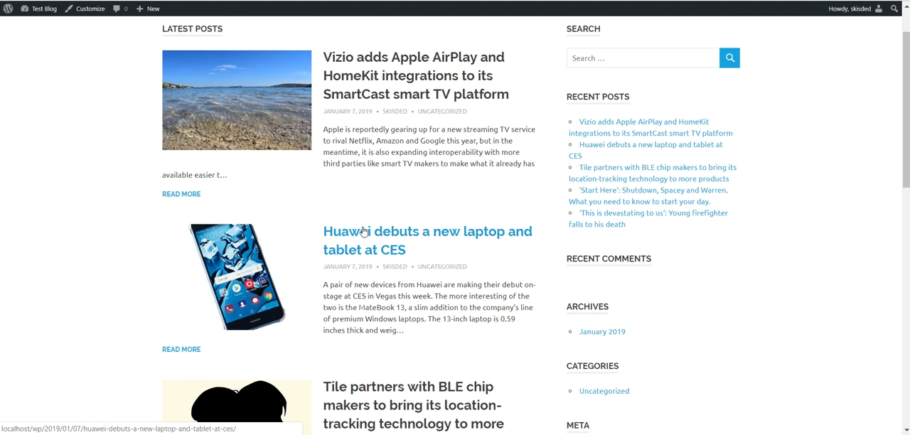
mouse_move(339, 259)
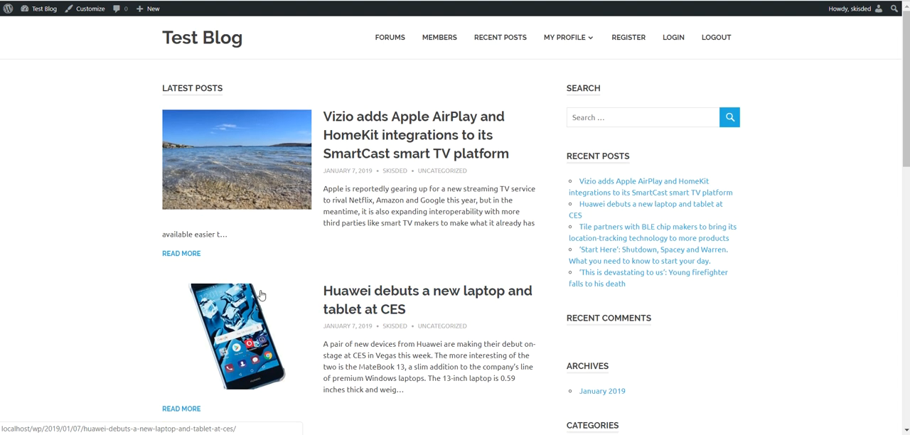
mouse_move(365, 153)
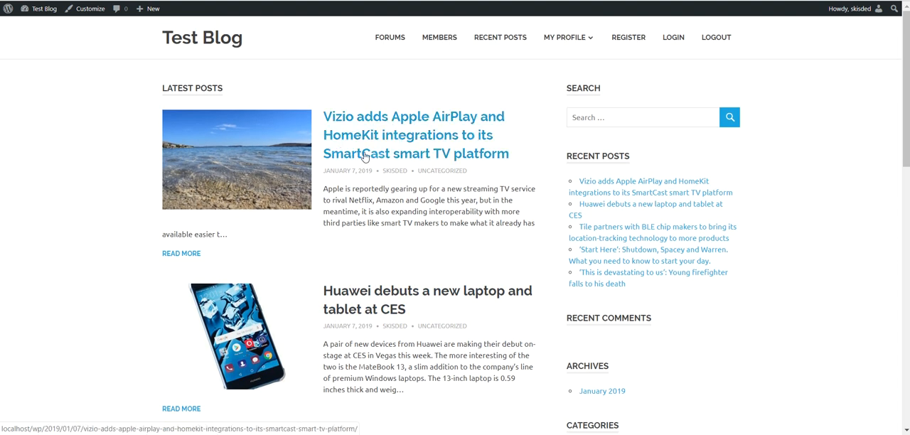
mouse_move(230, 149)
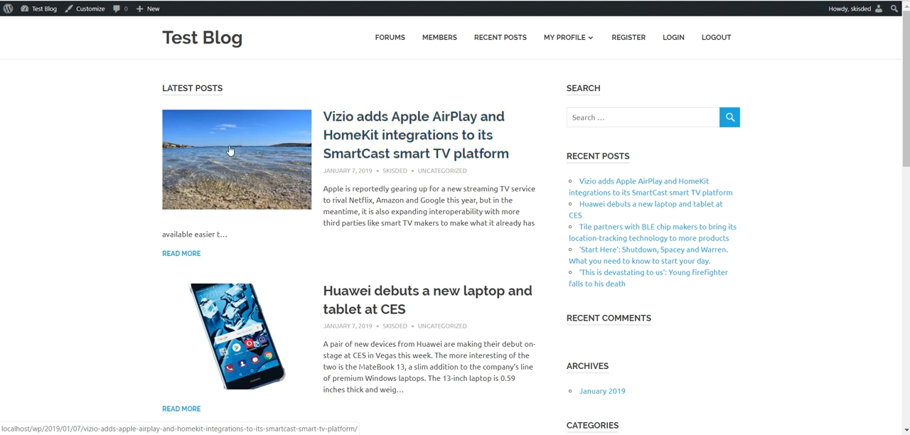
mouse_move(230, 161)
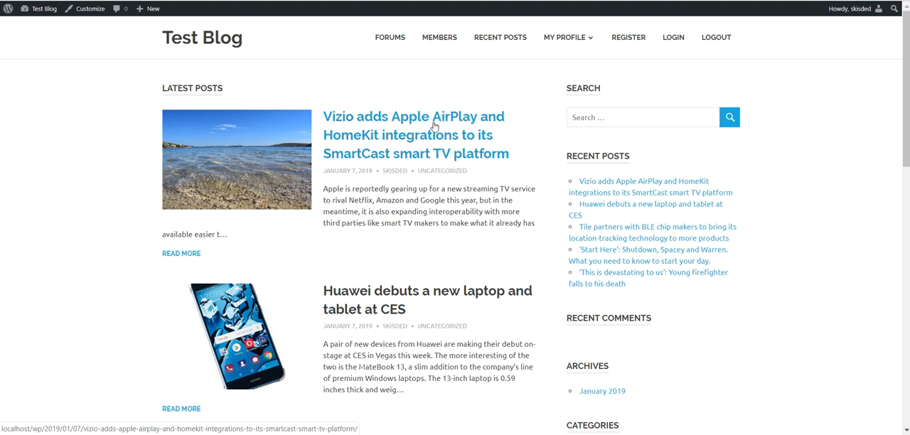
mouse_move(344, 159)
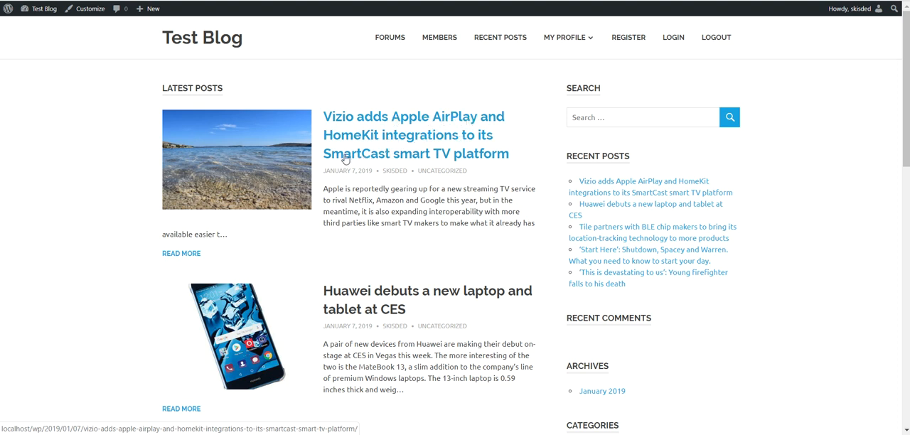
mouse_move(427, 145)
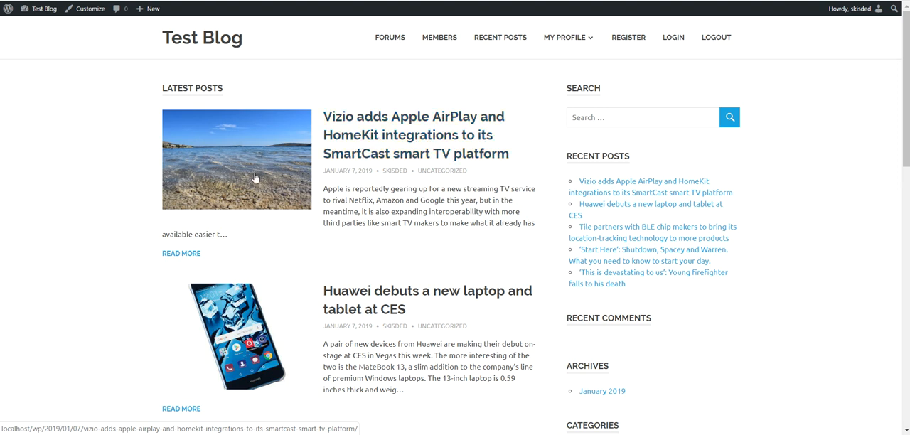
mouse_move(213, 177)
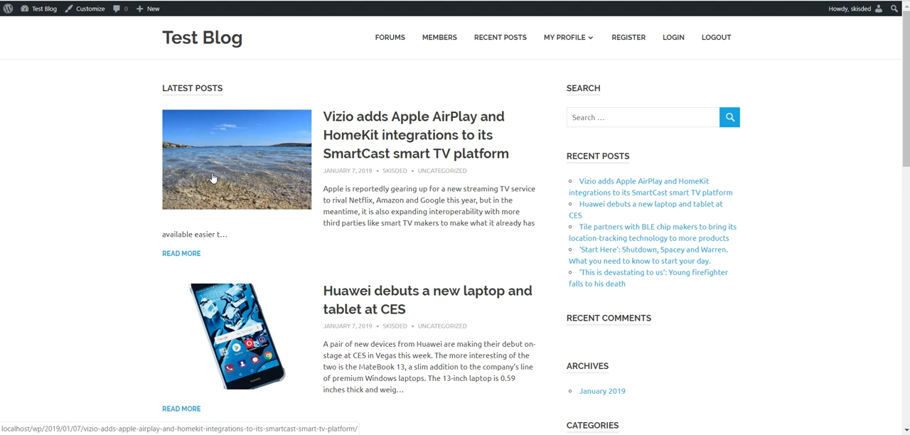
scroll("down", 3)
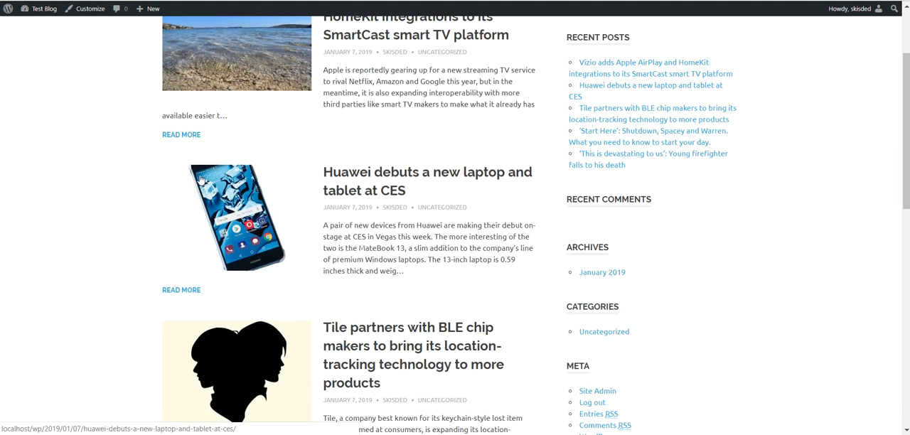
scroll("down", 3)
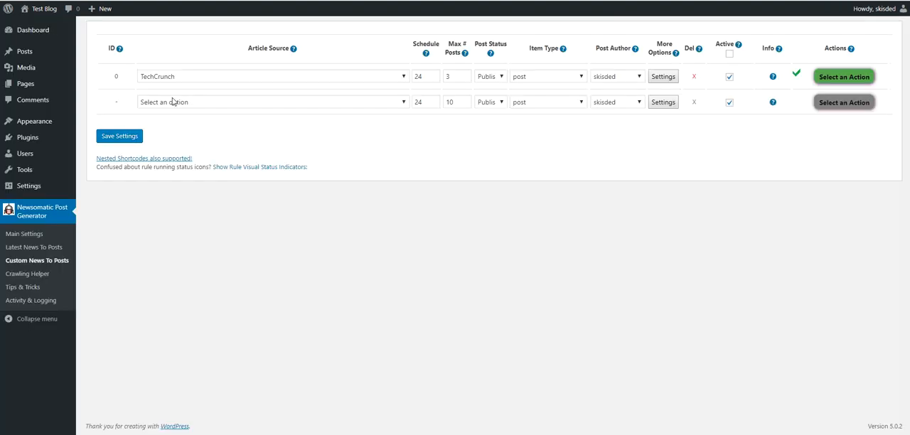
mouse_move(364, 59)
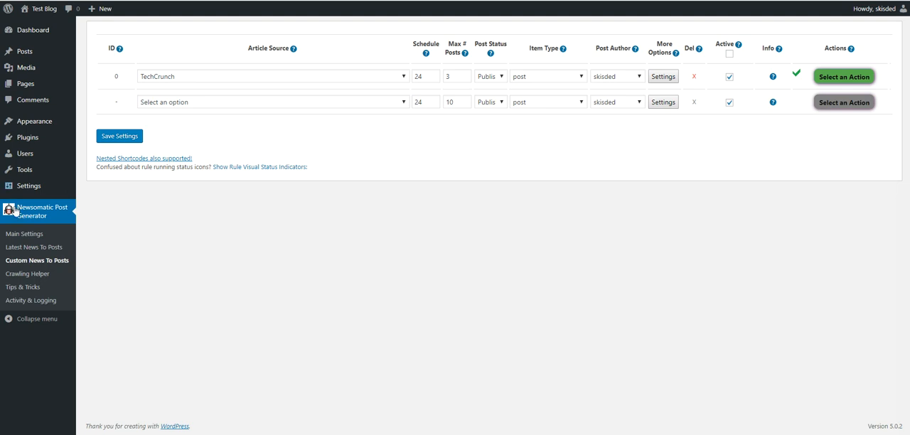
mouse_move(205, 134)
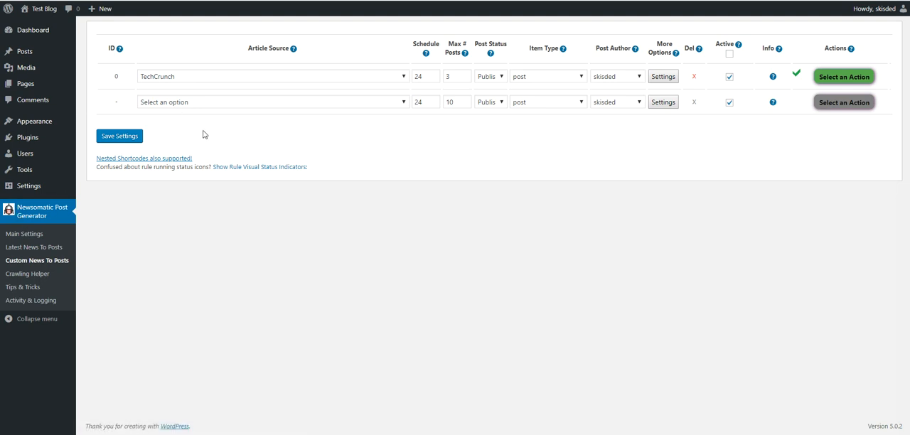
mouse_move(700, 139)
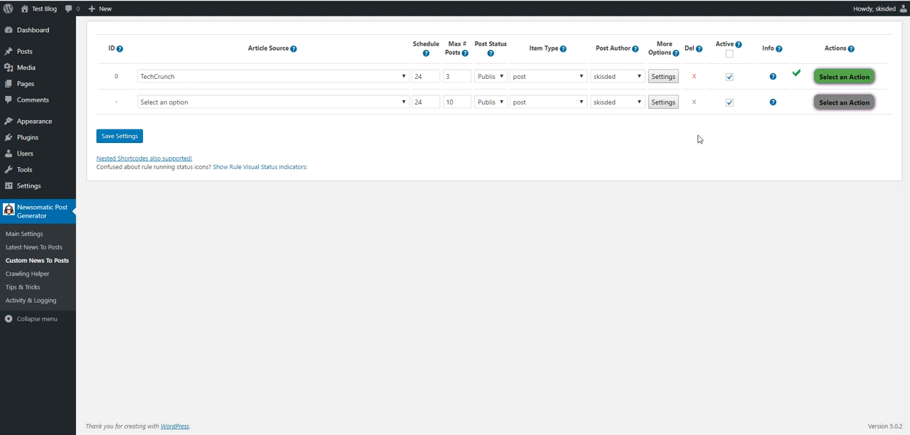